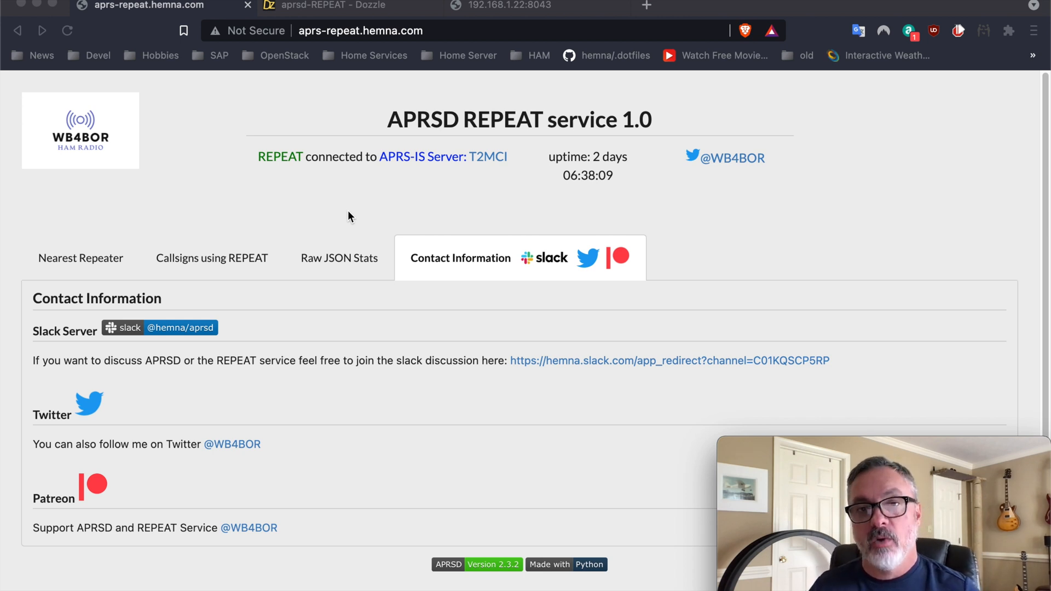
mouse_move(343, 222)
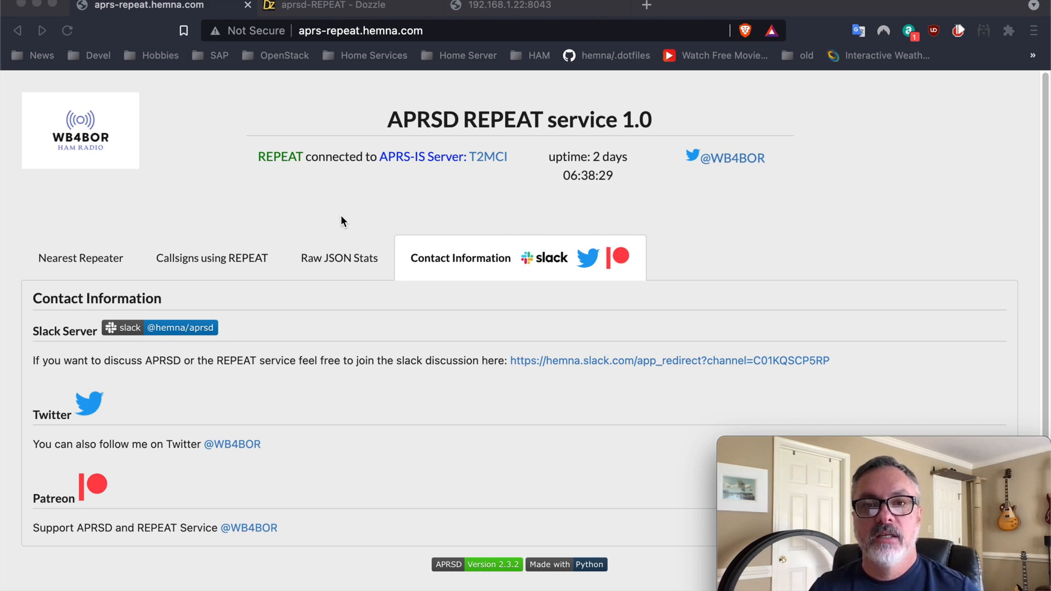
Show the Nearest Repeater welcome page with its features and lookup usage format.
click(80, 258)
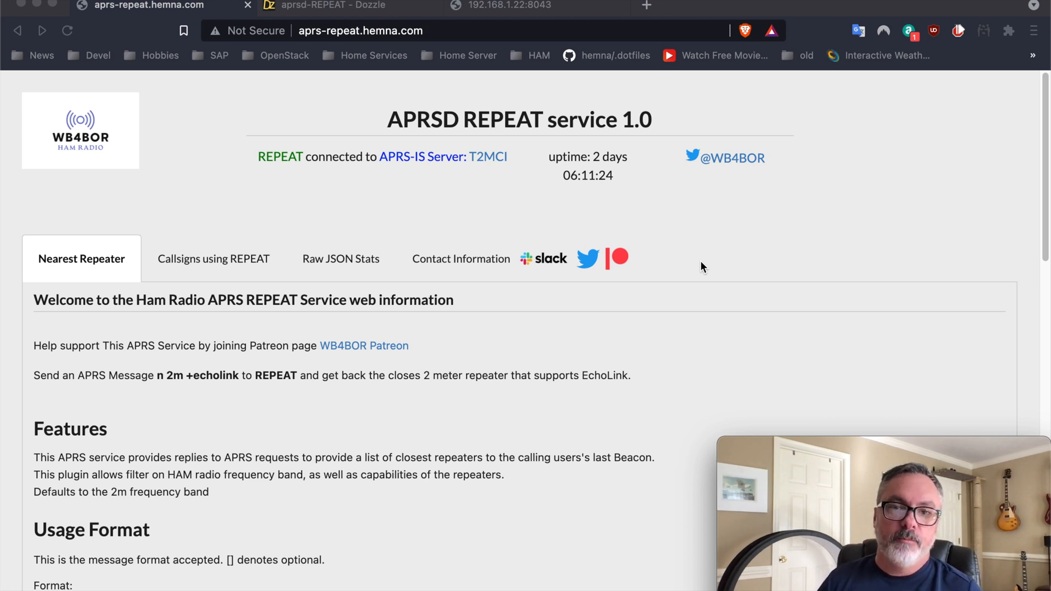
scroll(down, 3)
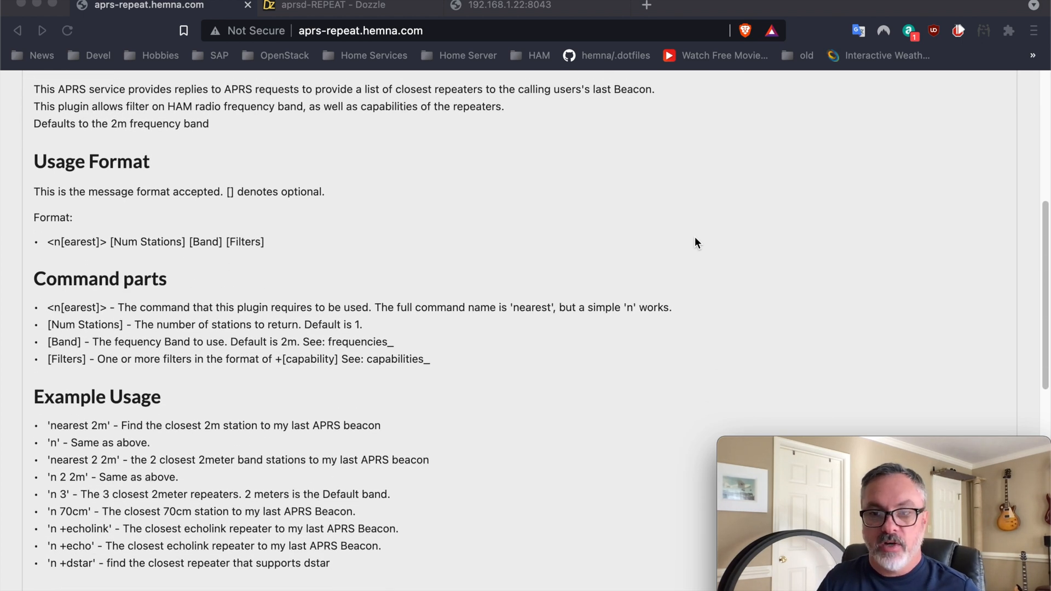
scroll(down, 3)
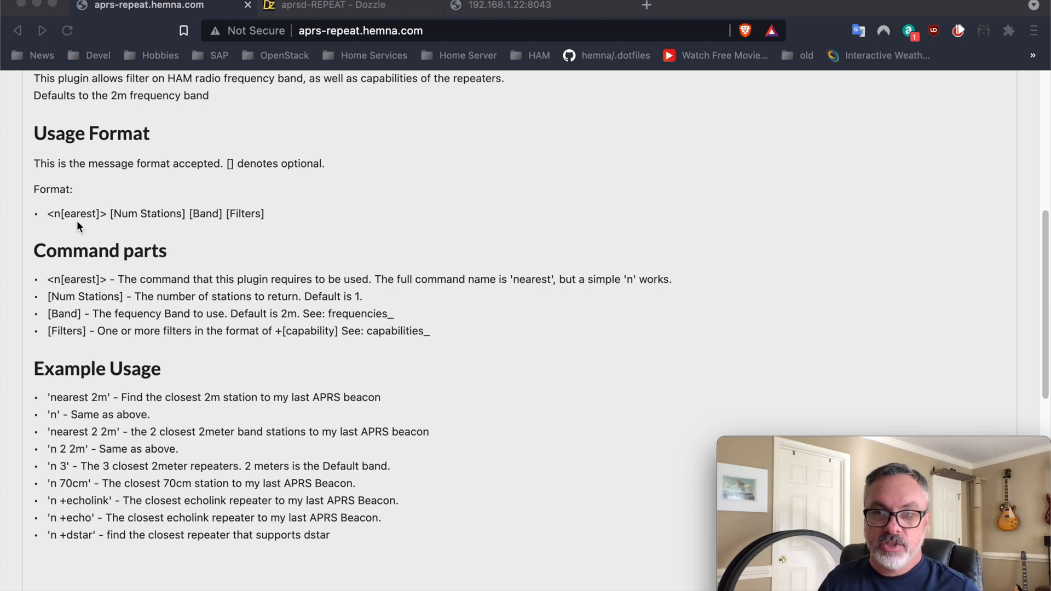
mouse_move(148, 231)
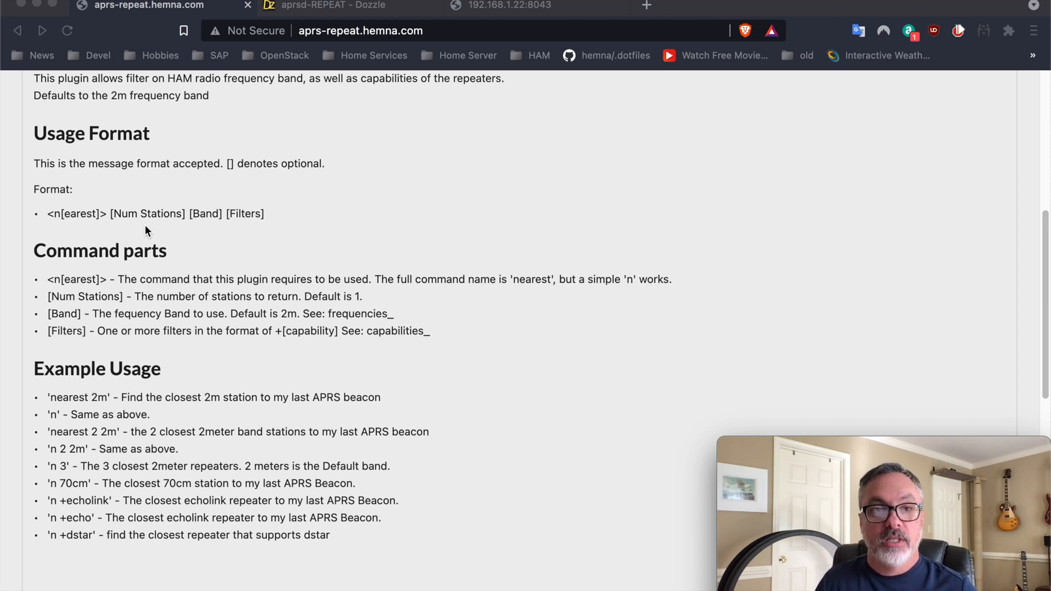
mouse_move(203, 233)
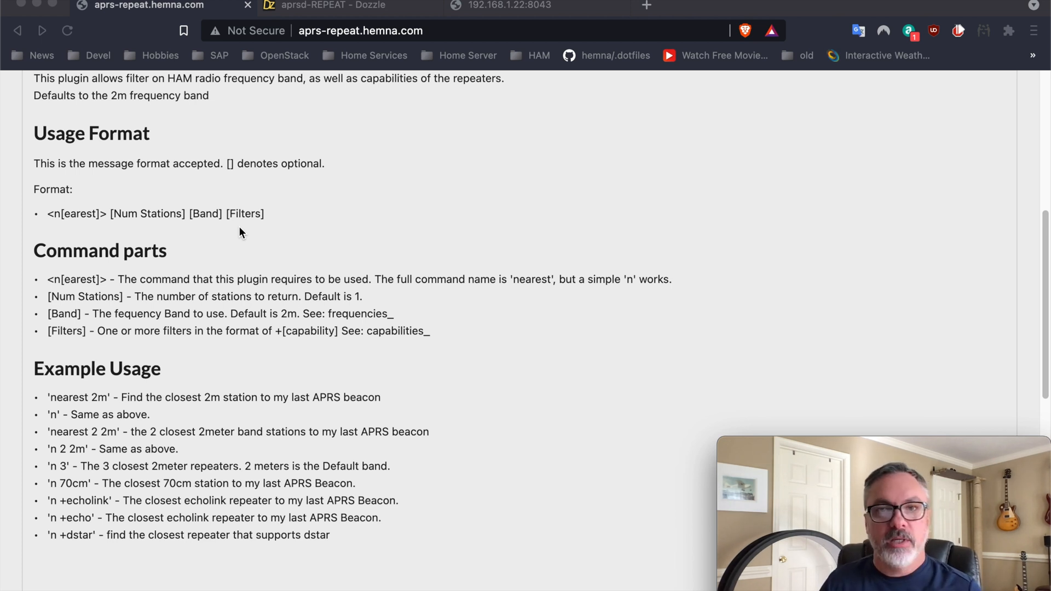
mouse_move(247, 248)
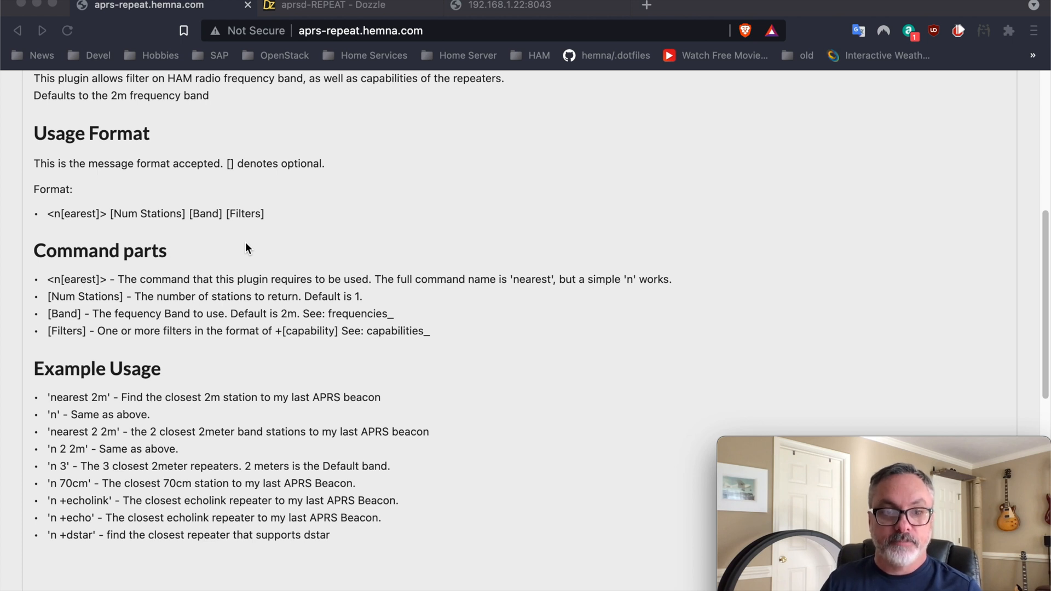
mouse_move(247, 280)
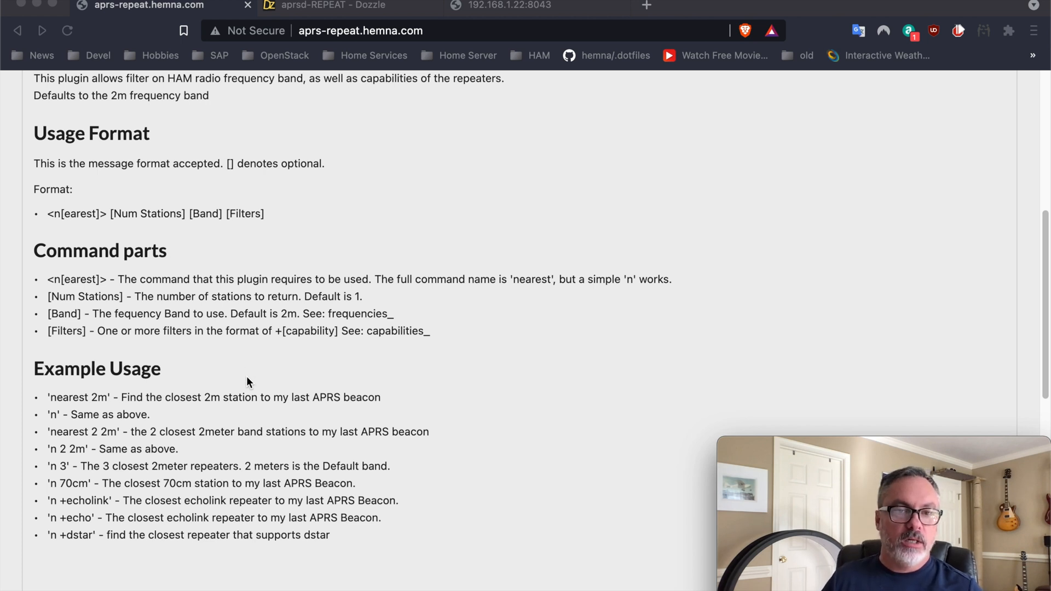
mouse_move(104, 432)
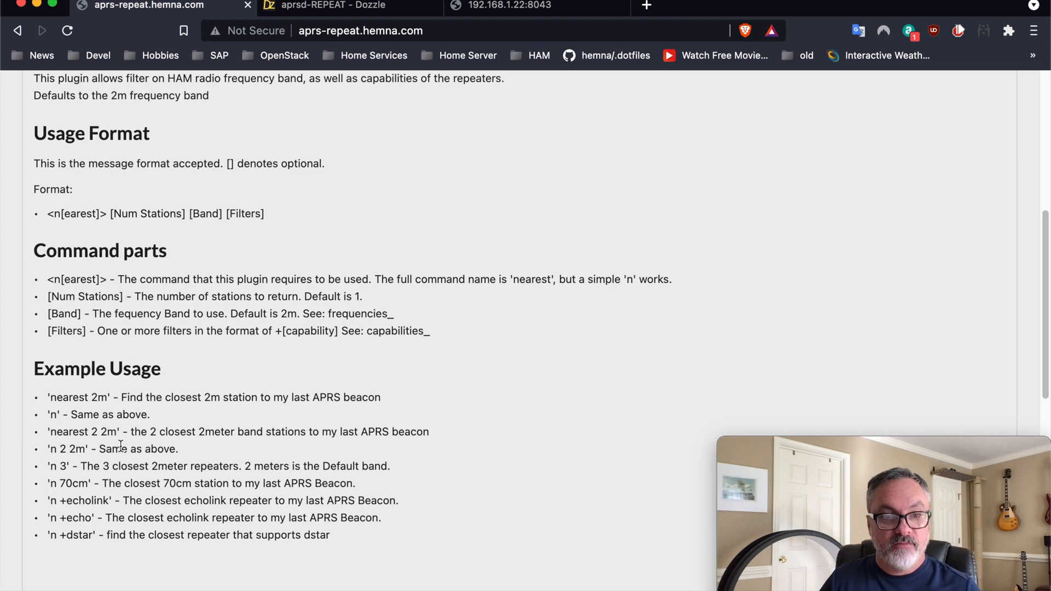
mouse_move(195, 444)
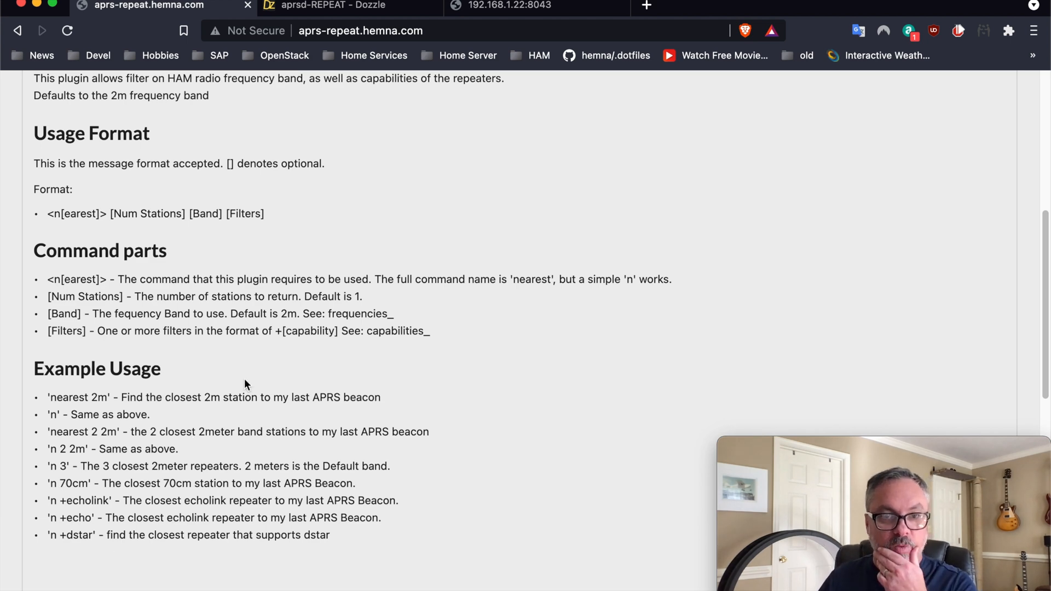
scroll(down, 3)
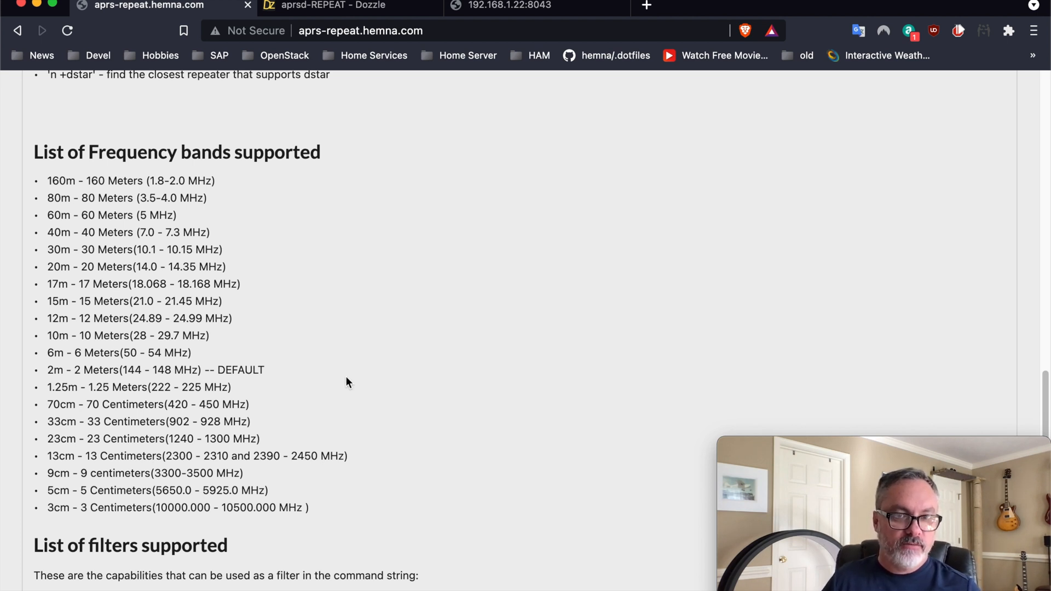
scroll(down, 3)
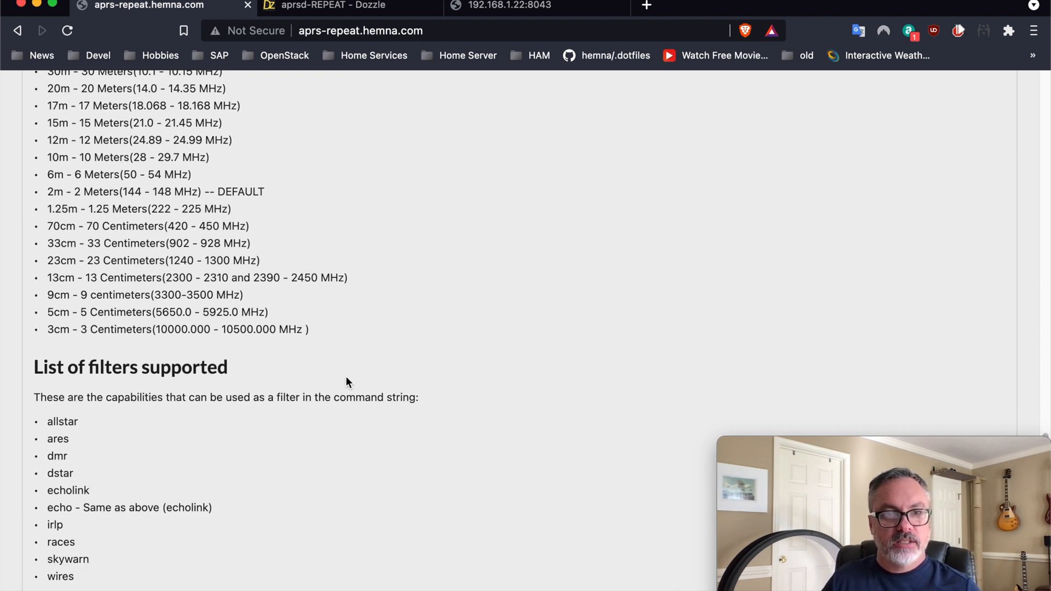
mouse_move(46, 423)
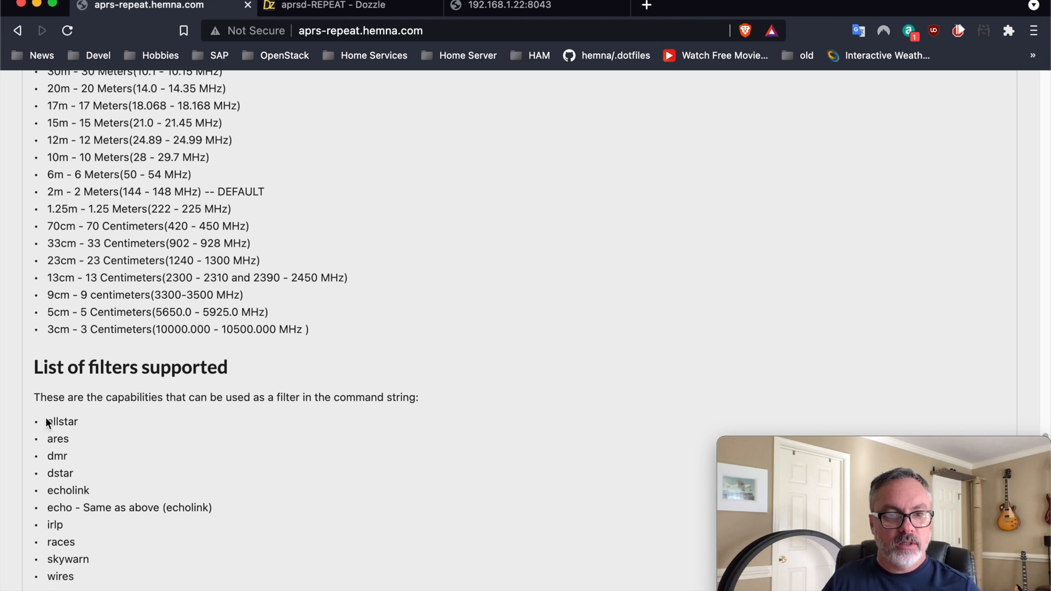
mouse_move(208, 429)
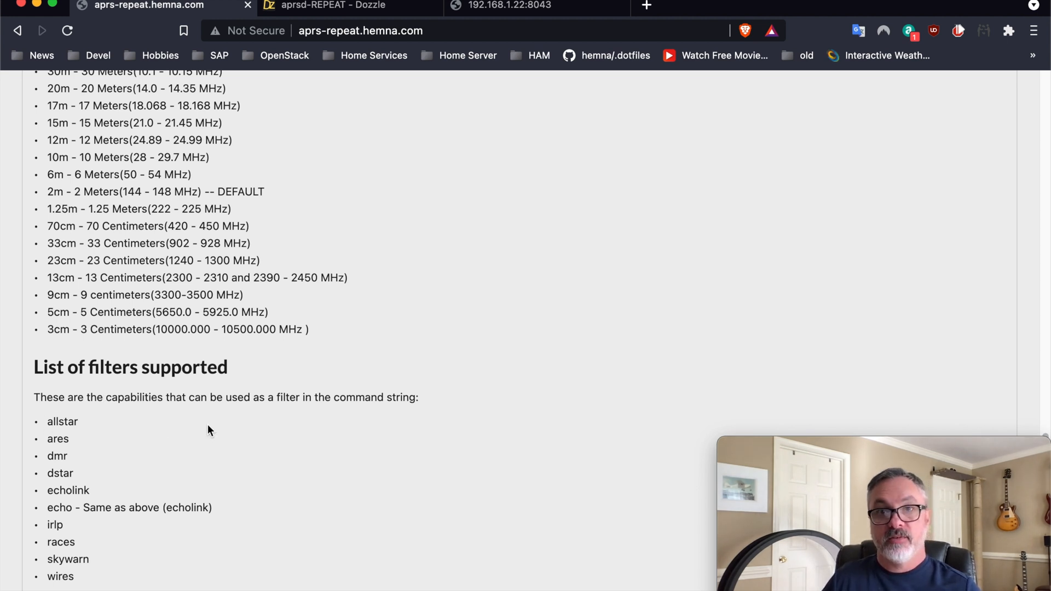
mouse_move(213, 429)
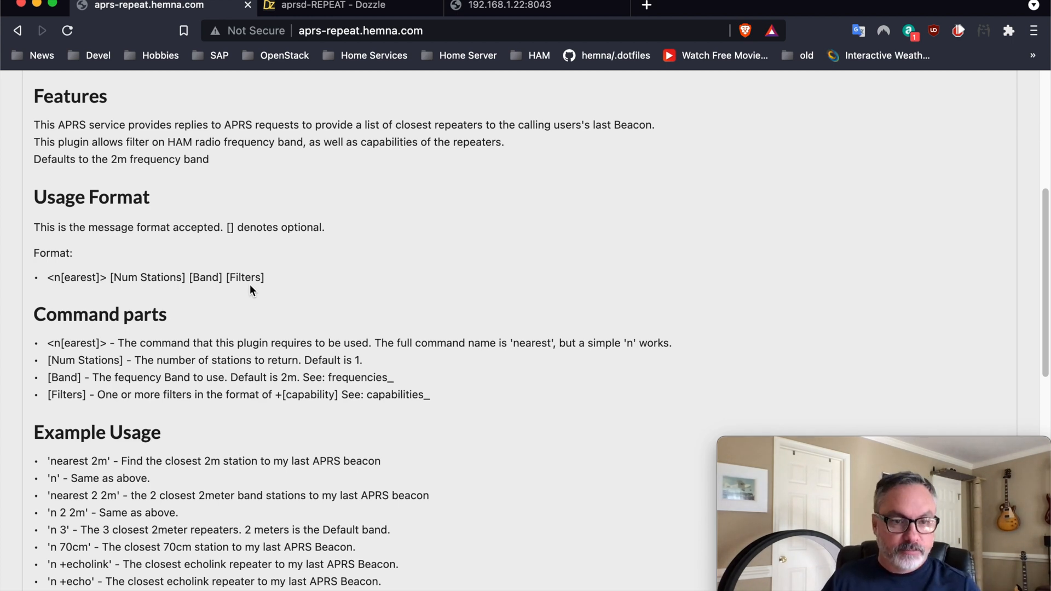
scroll(down, 3)
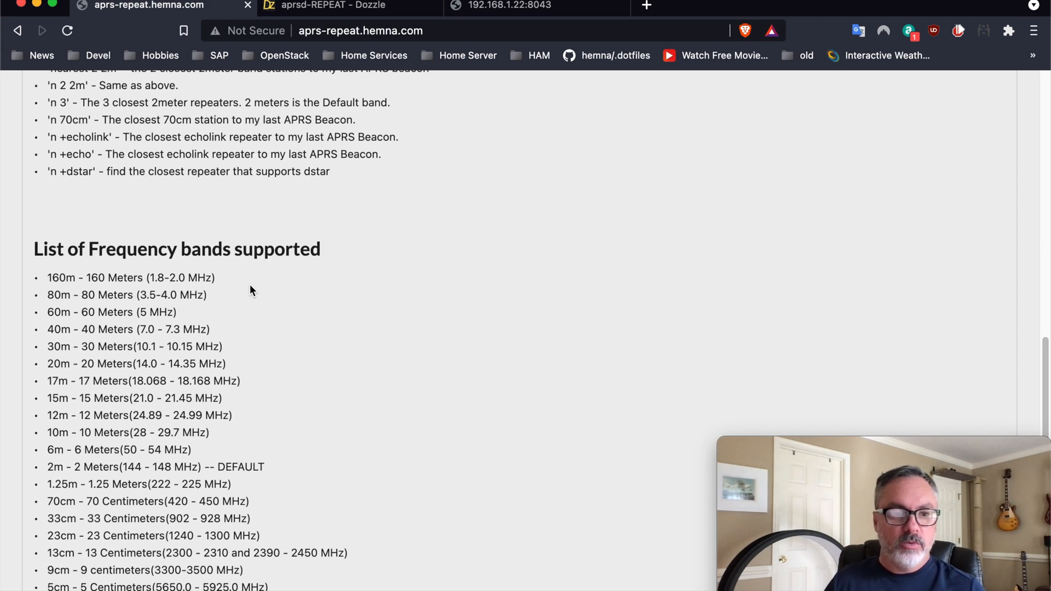
scroll(down, 3)
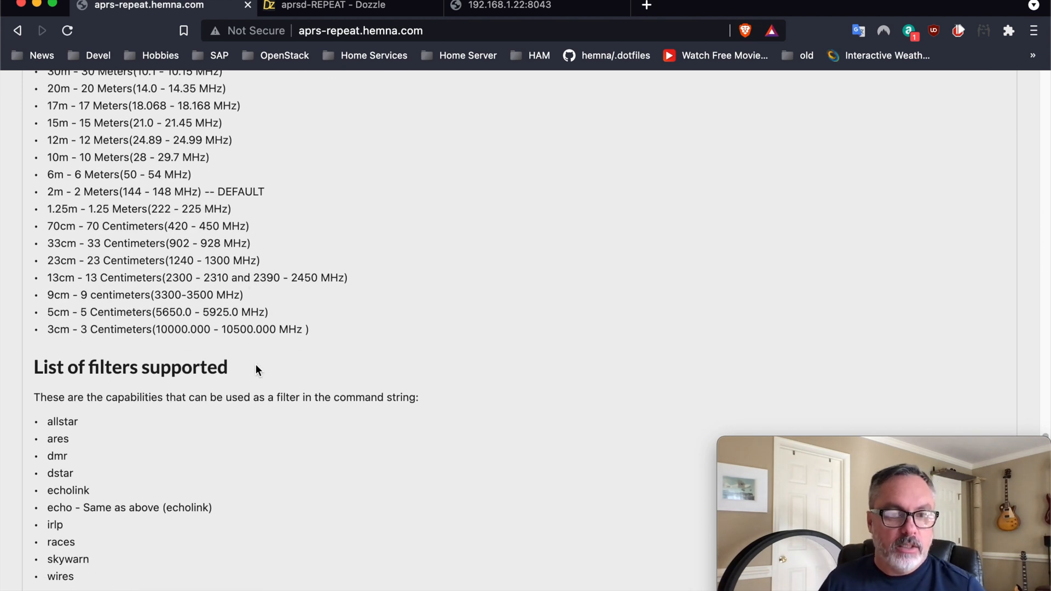
mouse_move(91, 467)
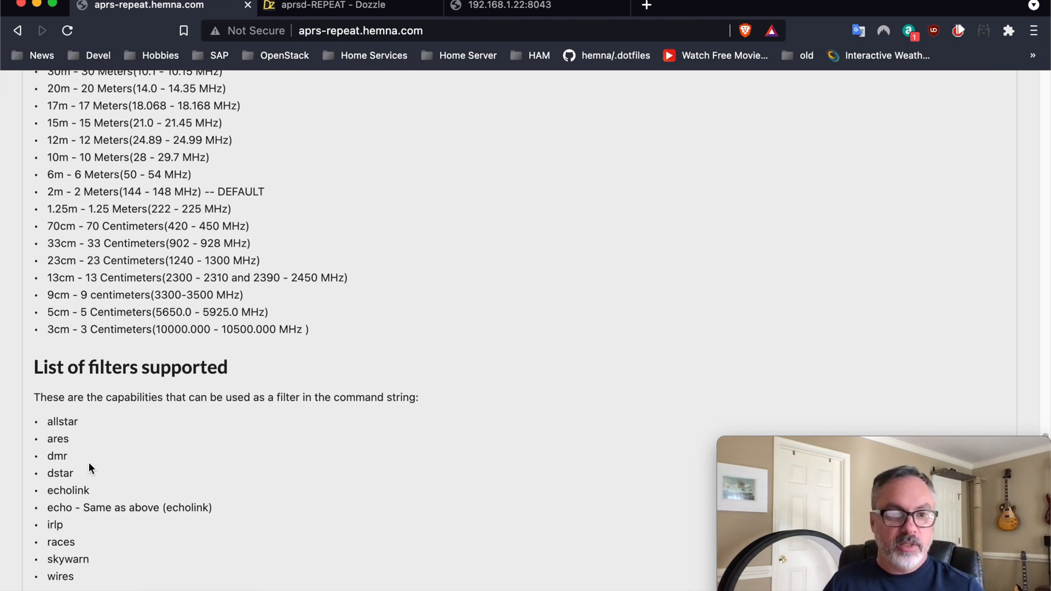
mouse_move(328, 450)
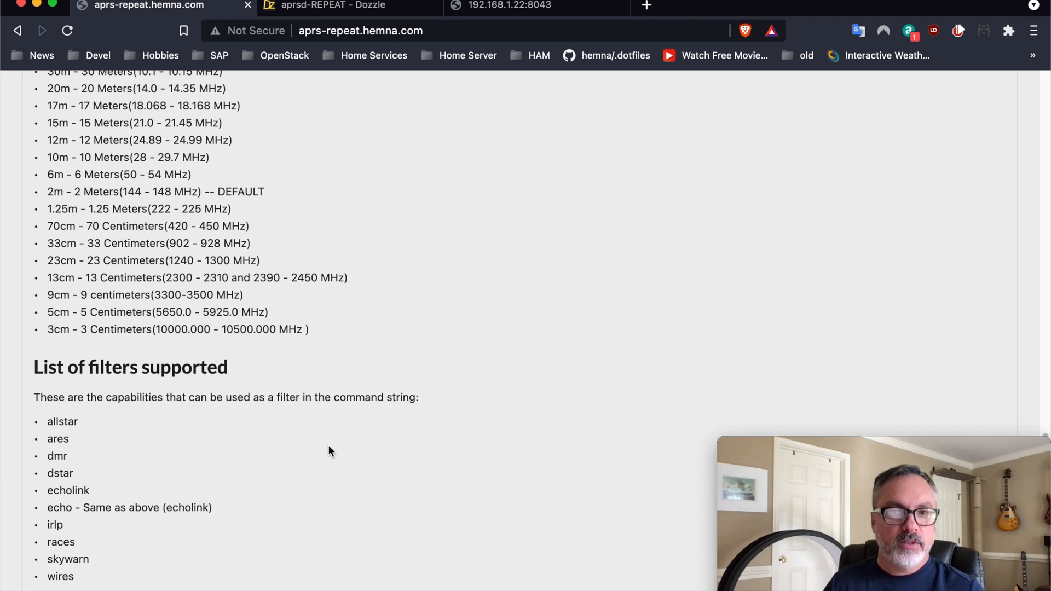
scroll(down, 3)
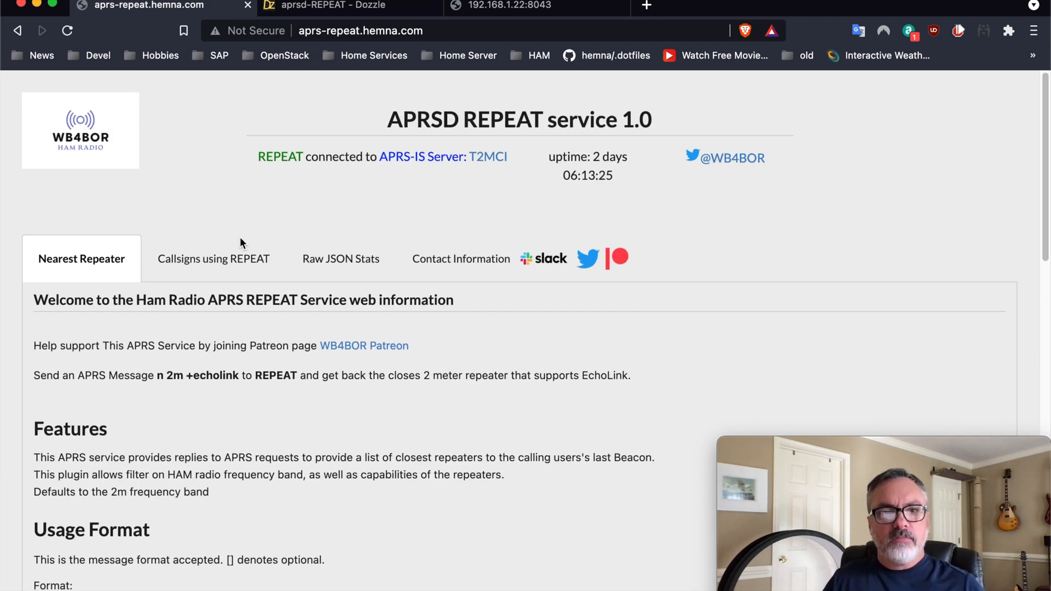
View the four callsigns using REPEAT, then display the raw JSON statistics.
click(214, 258)
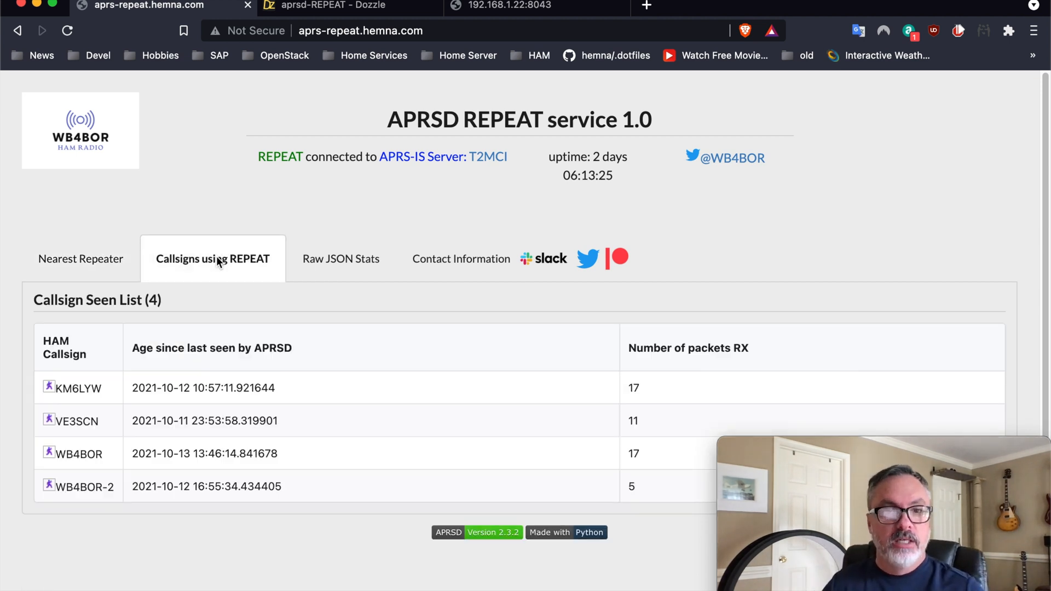
mouse_move(214, 213)
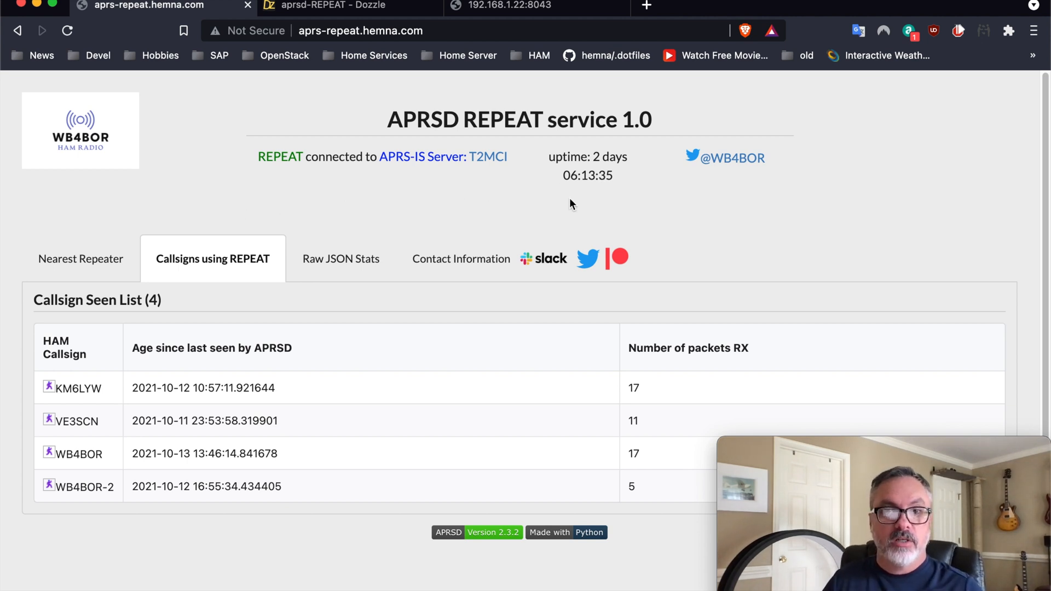
mouse_move(375, 198)
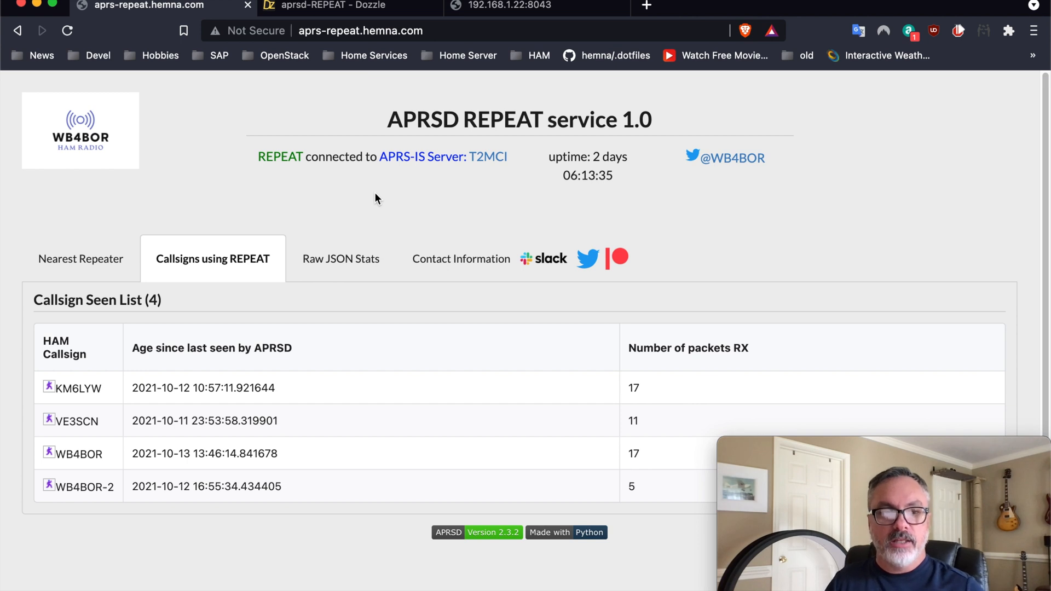
mouse_move(312, 208)
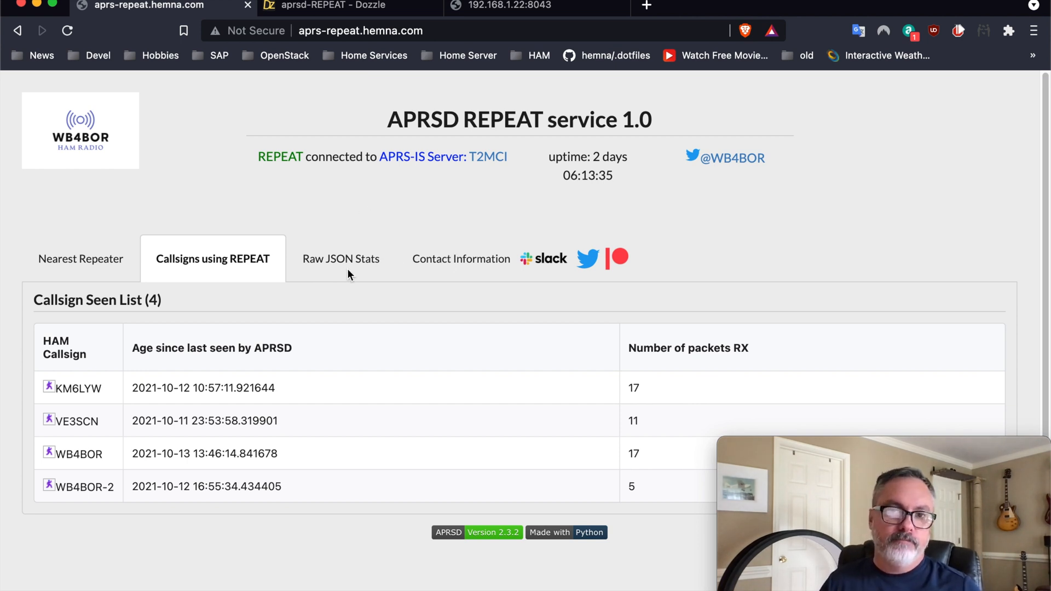
click(339, 259)
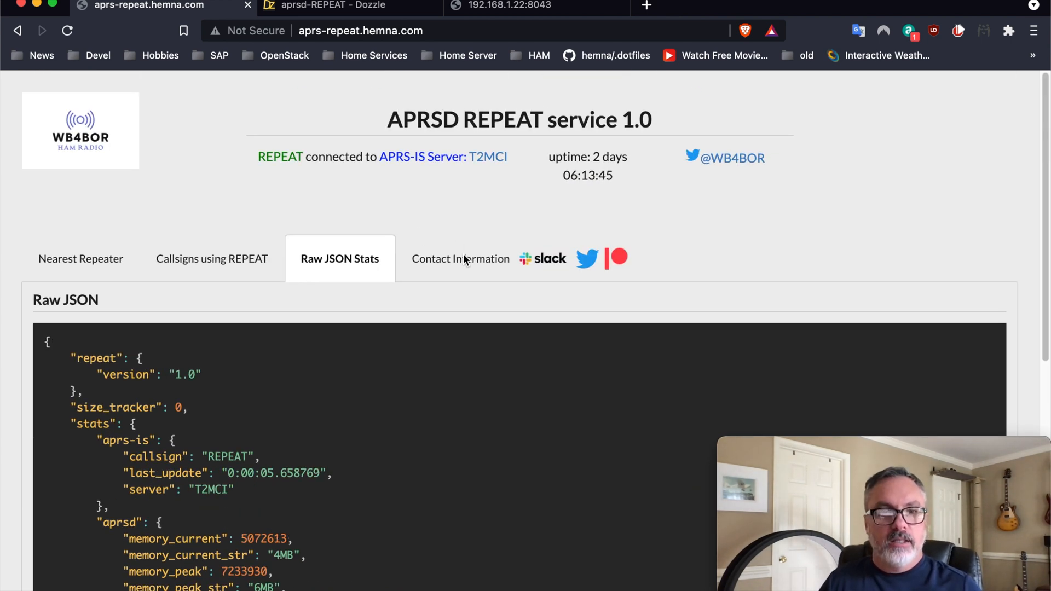
Display the contact information with Slack, Twitter and Patreon links.
click(460, 259)
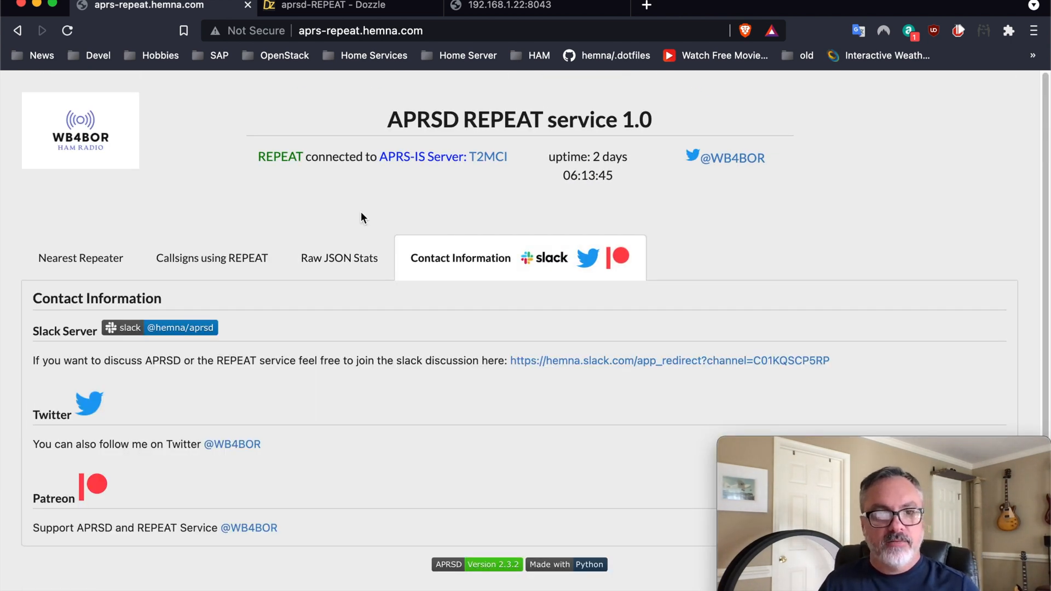
mouse_move(311, 210)
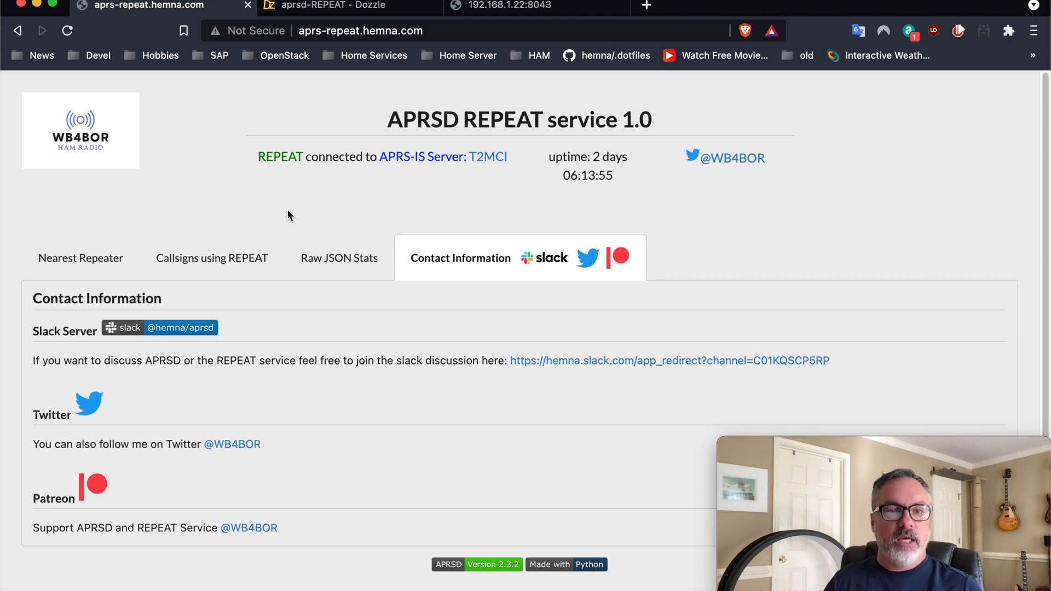
mouse_move(279, 319)
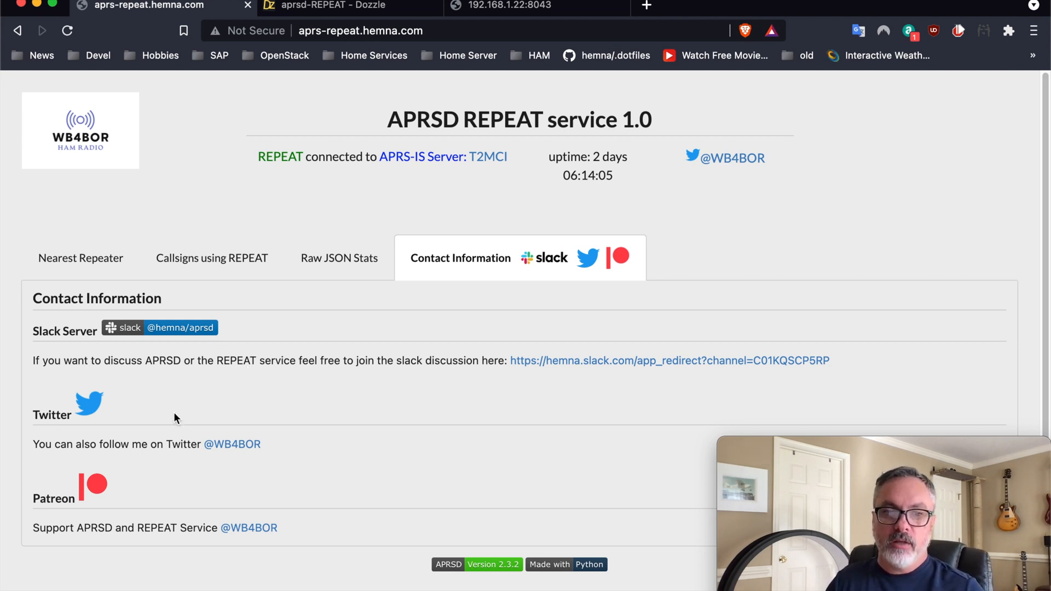
mouse_move(277, 308)
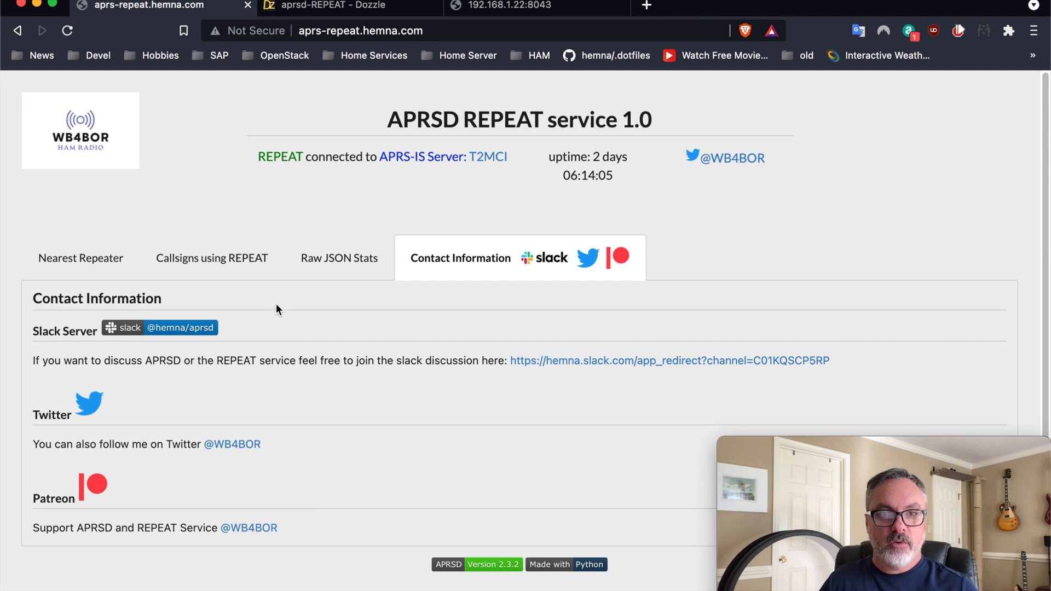
mouse_move(271, 214)
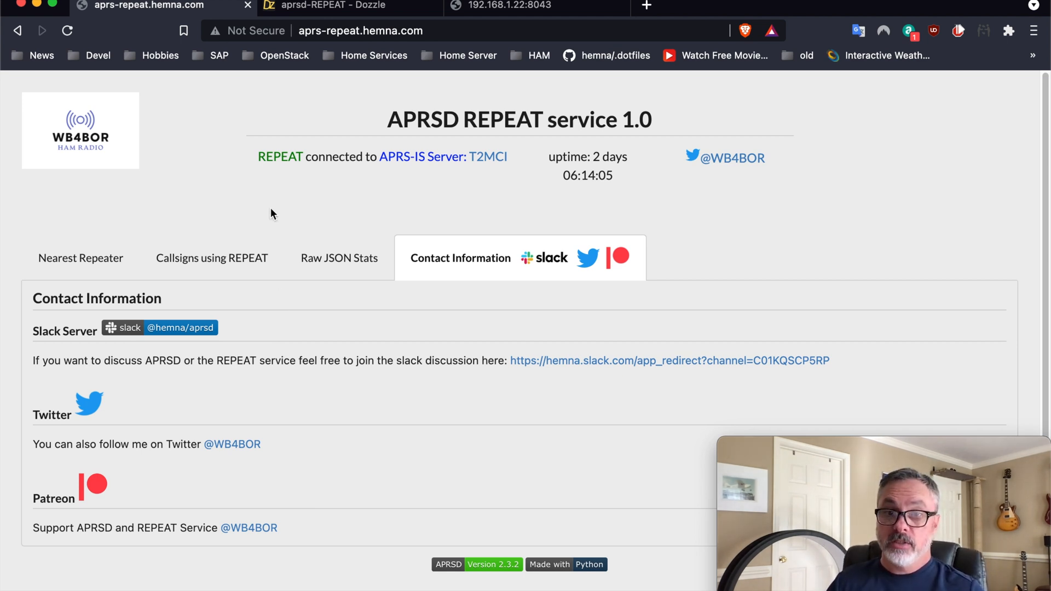
mouse_move(240, 203)
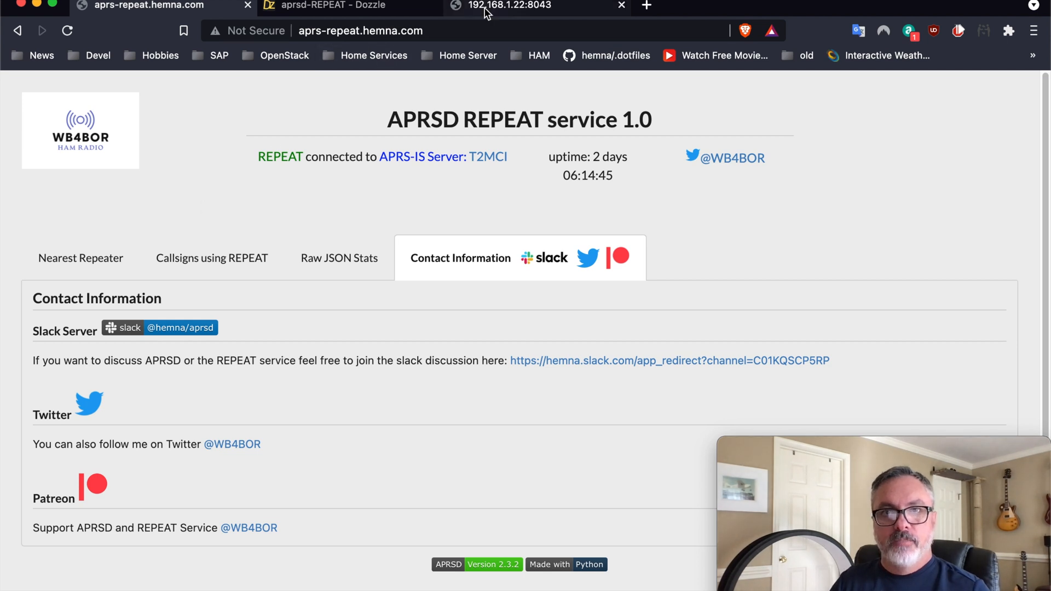
Switch to the APRSD 2.3.2 admin dashboard and display its packet and message charts.
click(508, 6)
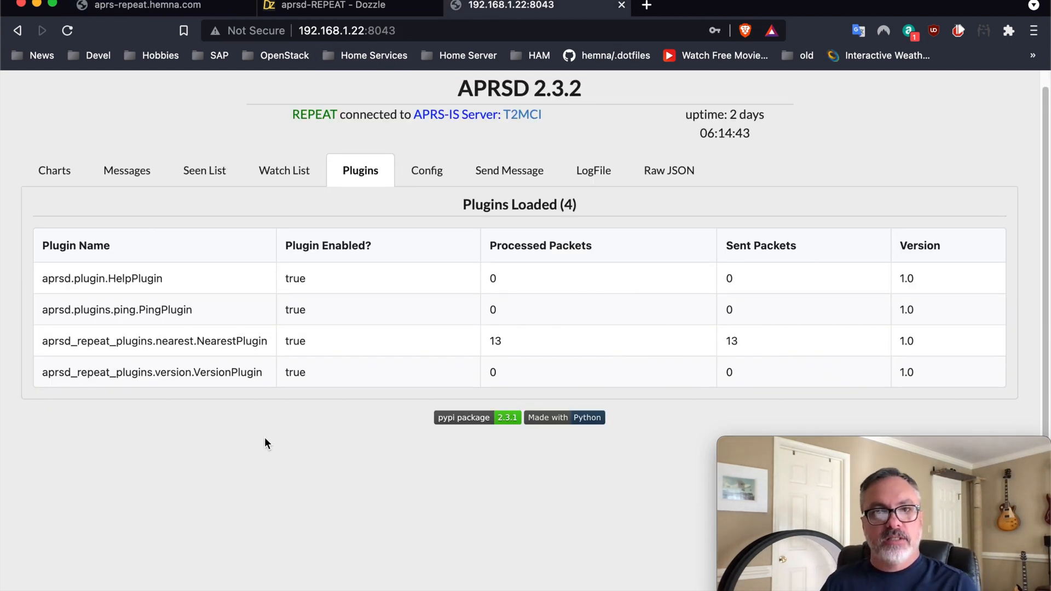
mouse_move(232, 439)
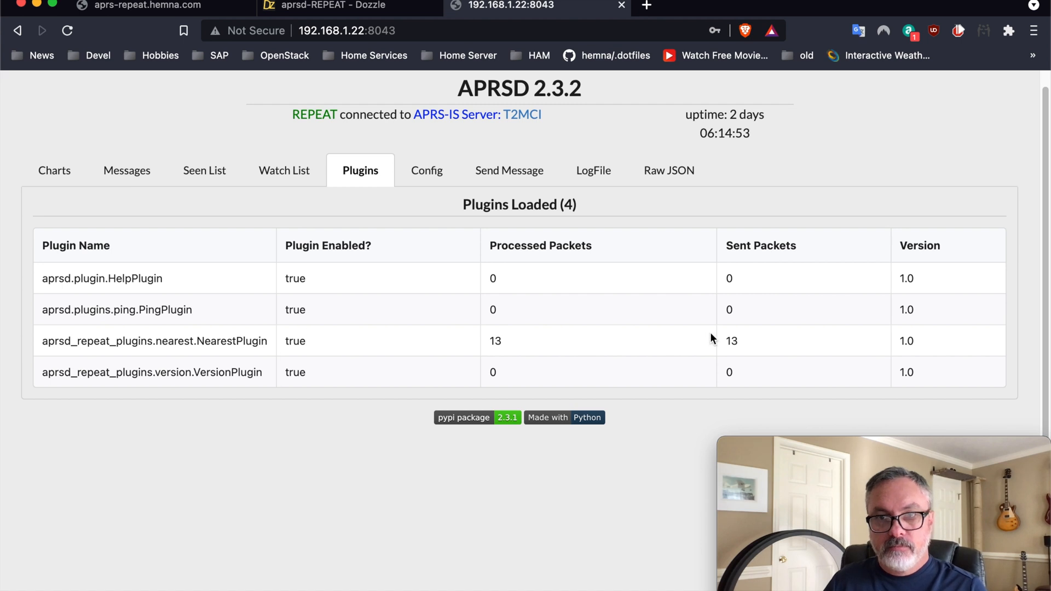
click(54, 171)
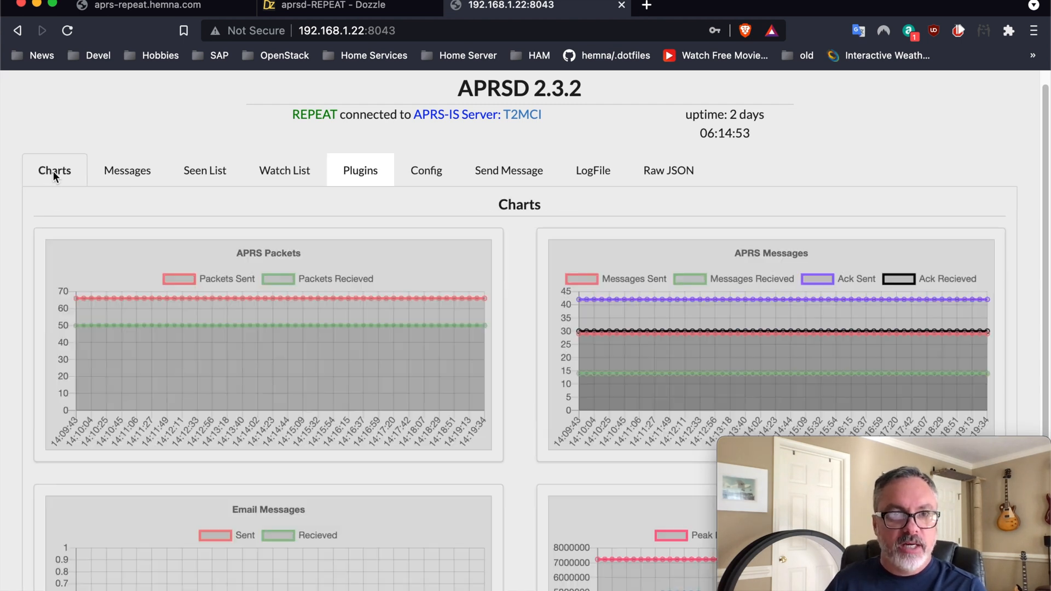
click(55, 171)
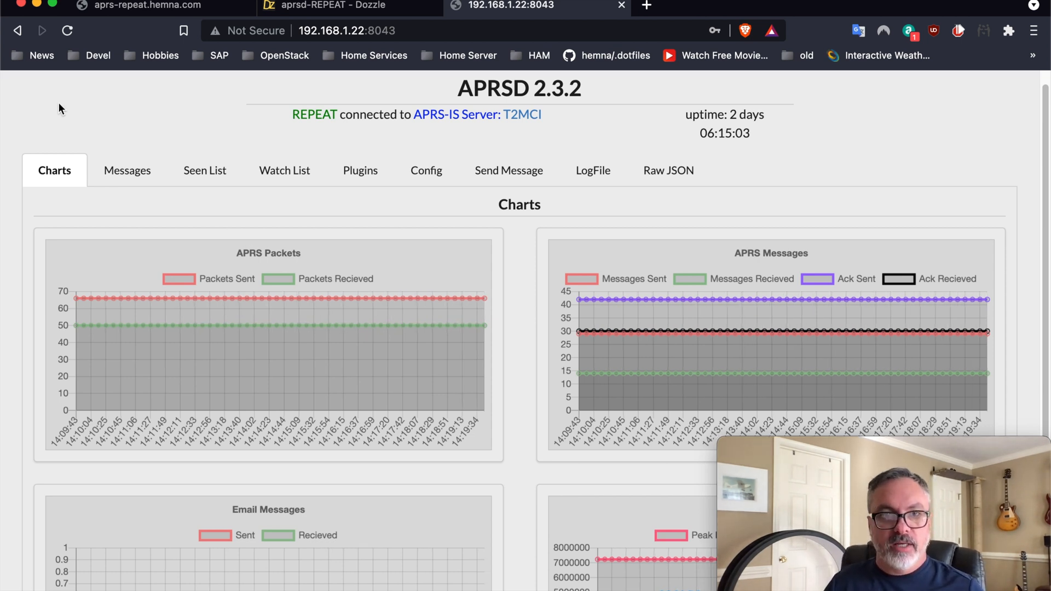
Show the Messages list and expand the 1:41:58 PM WB4BOR > REPEAT echo request's raw JSON.
click(127, 171)
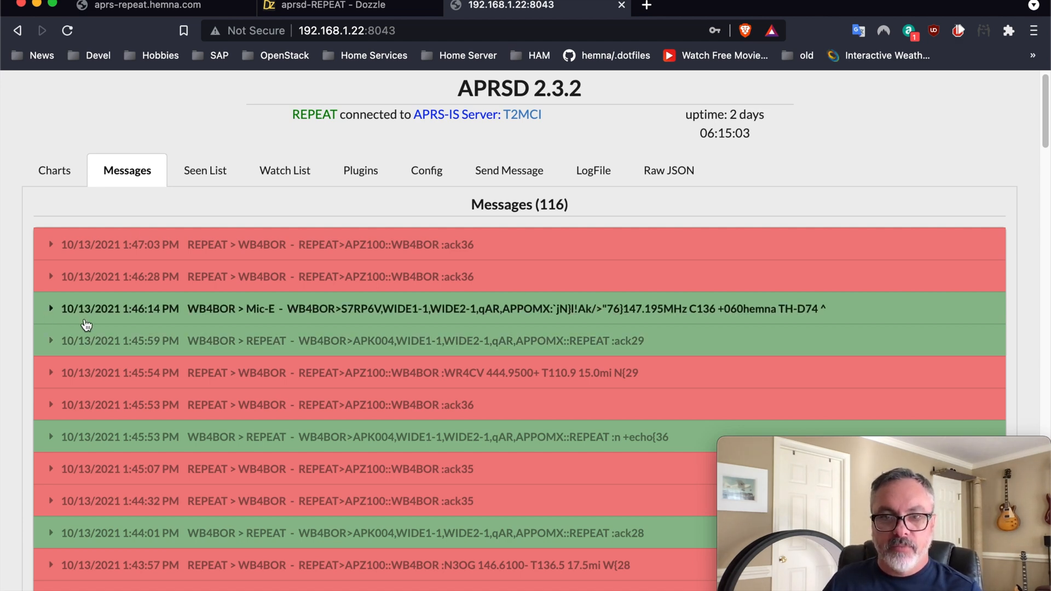
scroll(down, 3)
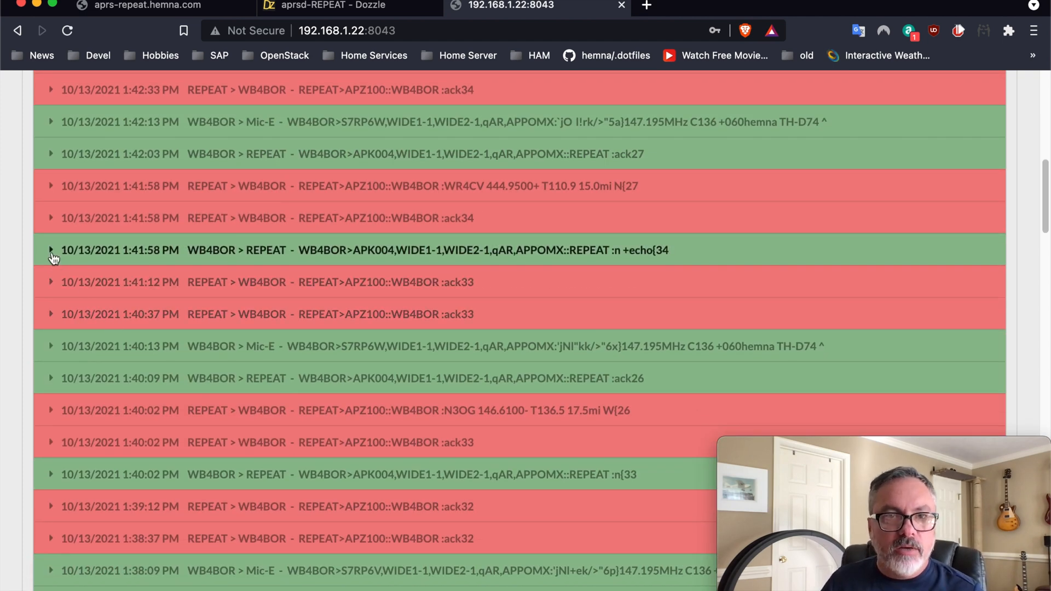
click(50, 250)
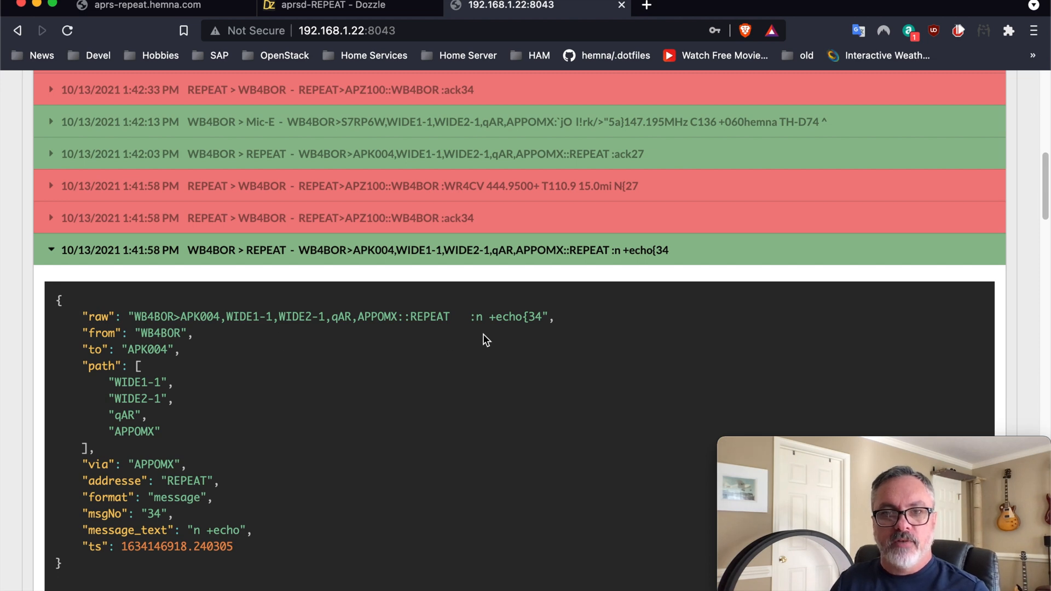
mouse_move(456, 234)
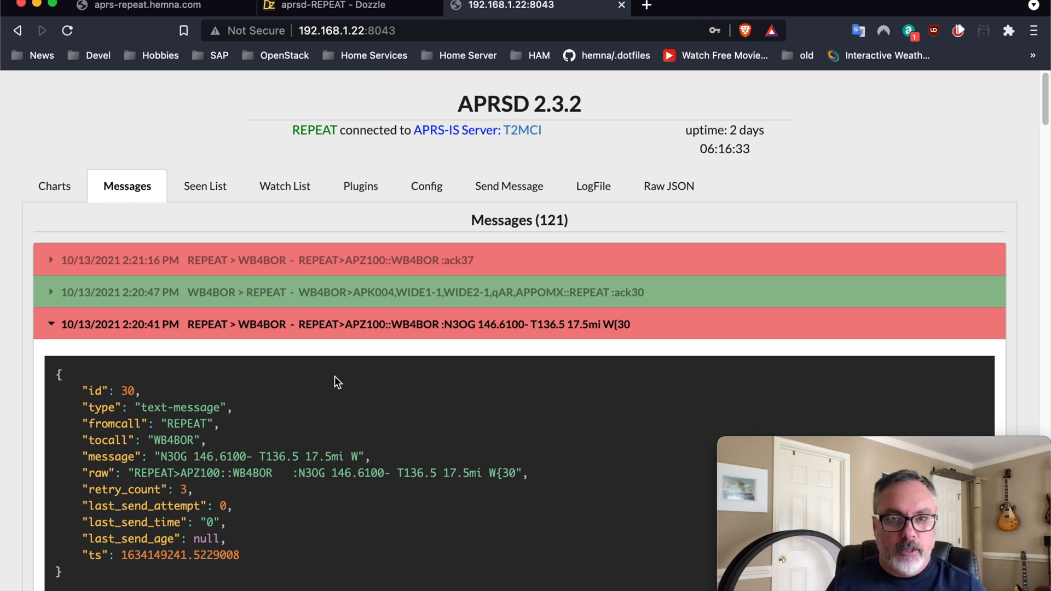
mouse_move(178, 158)
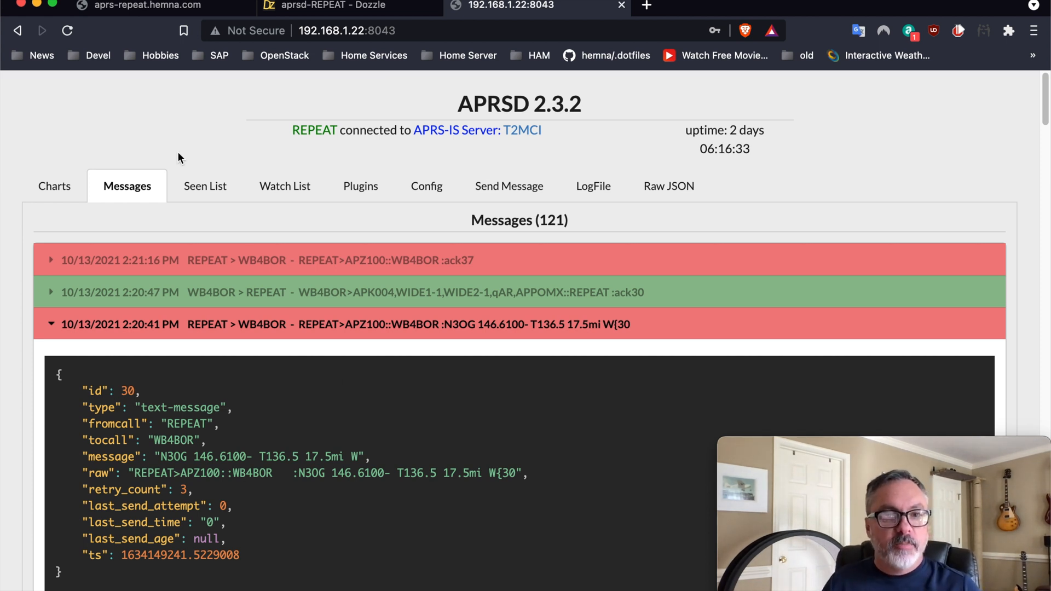
Check the REPEAT service page, then return to the admin interface's message log.
click(141, 6)
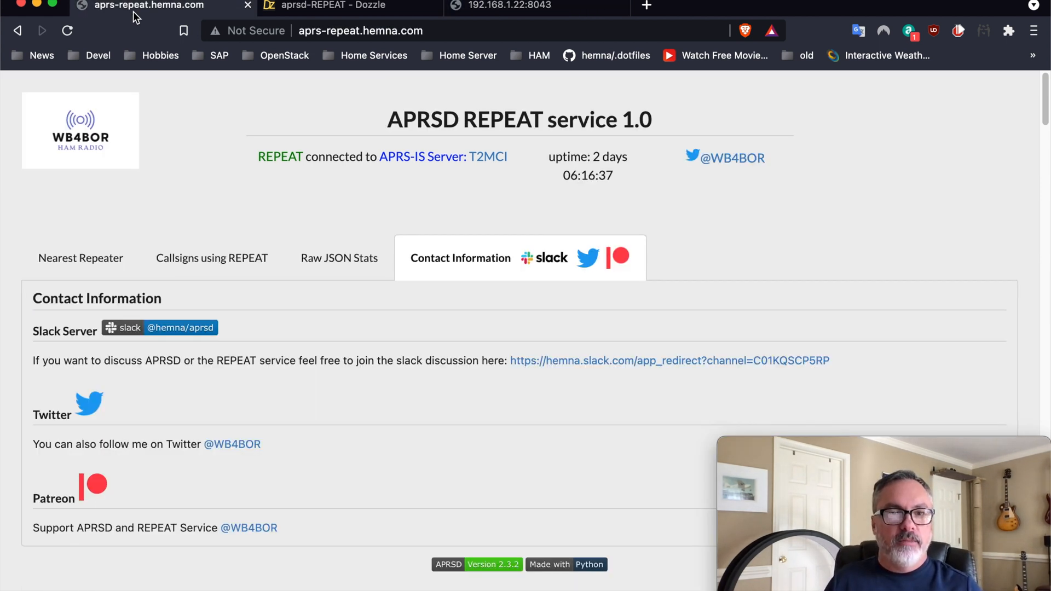
mouse_move(185, 185)
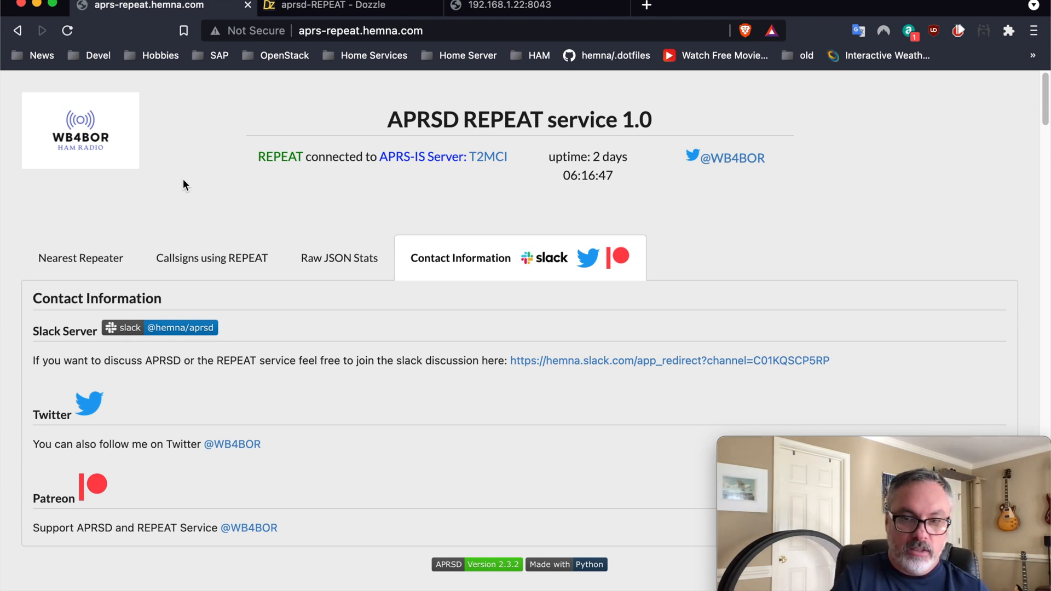
click(509, 5)
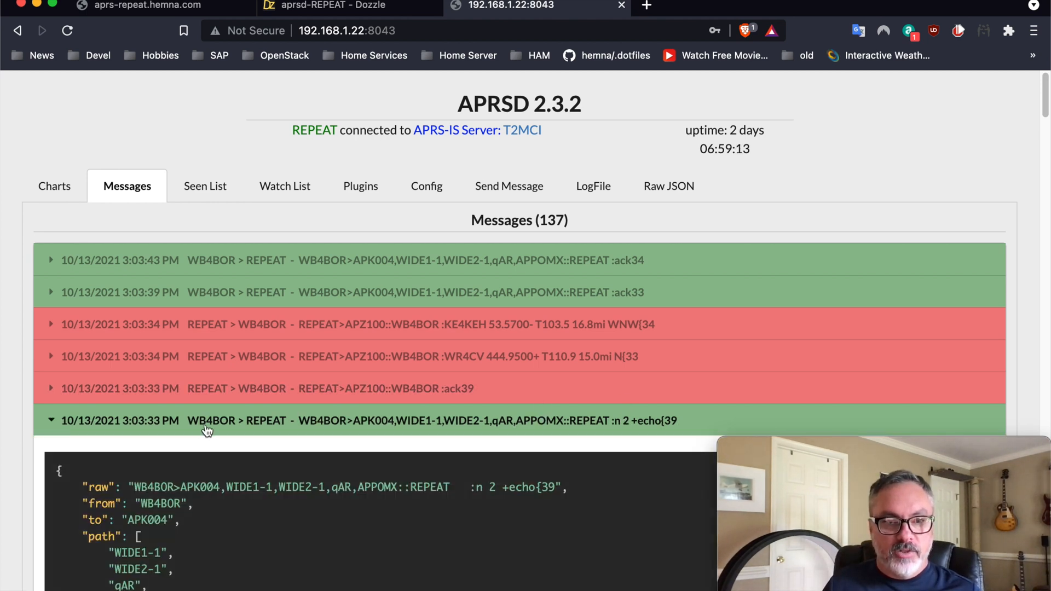
Expand the 3:03:34 PM WR4CV 444.9500 repeater reply to see its details.
scroll(down, 3)
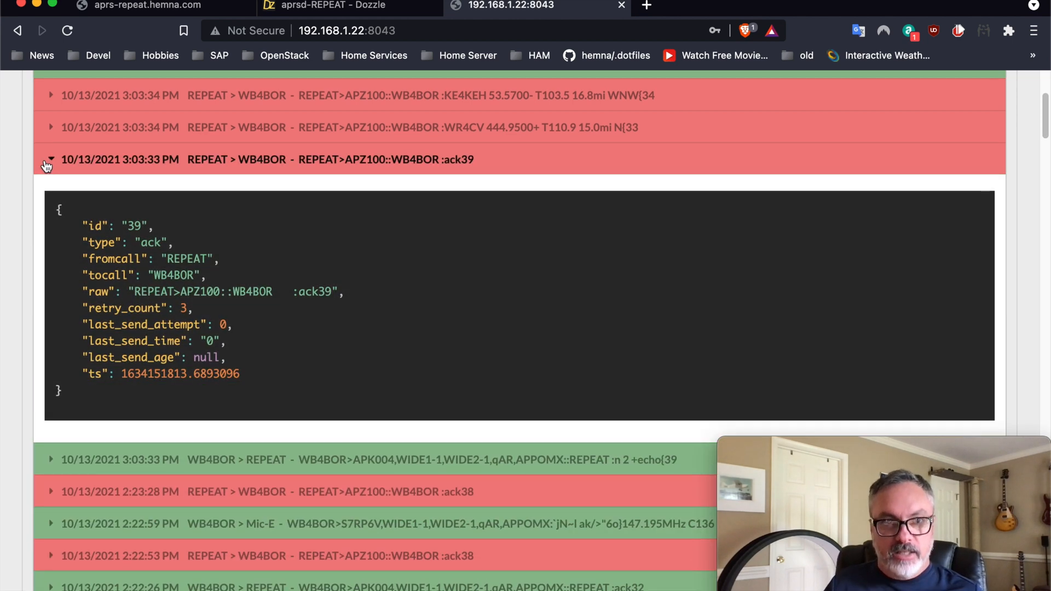
click(49, 160)
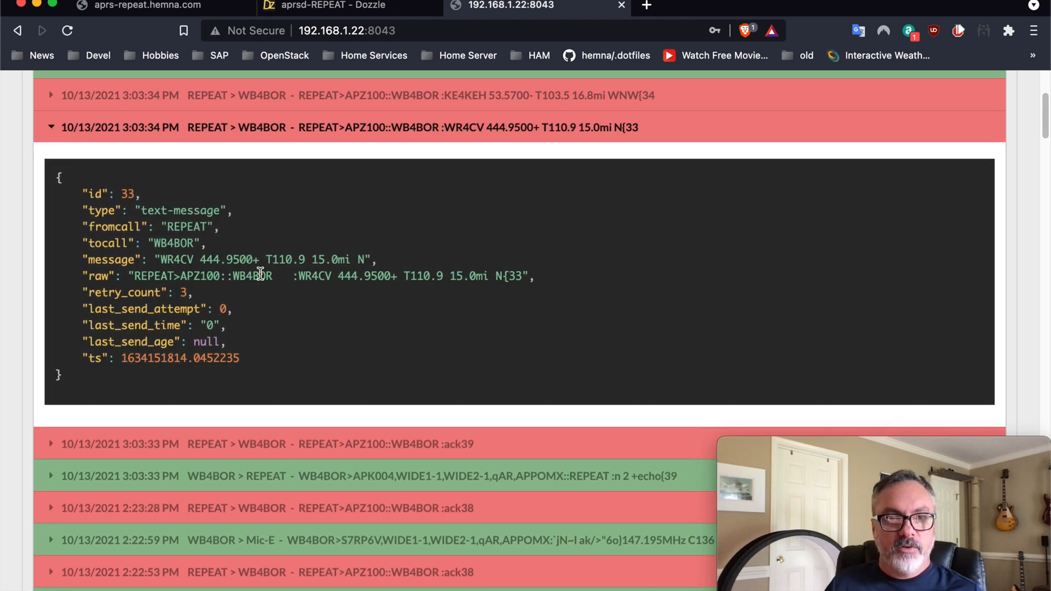
mouse_move(356, 306)
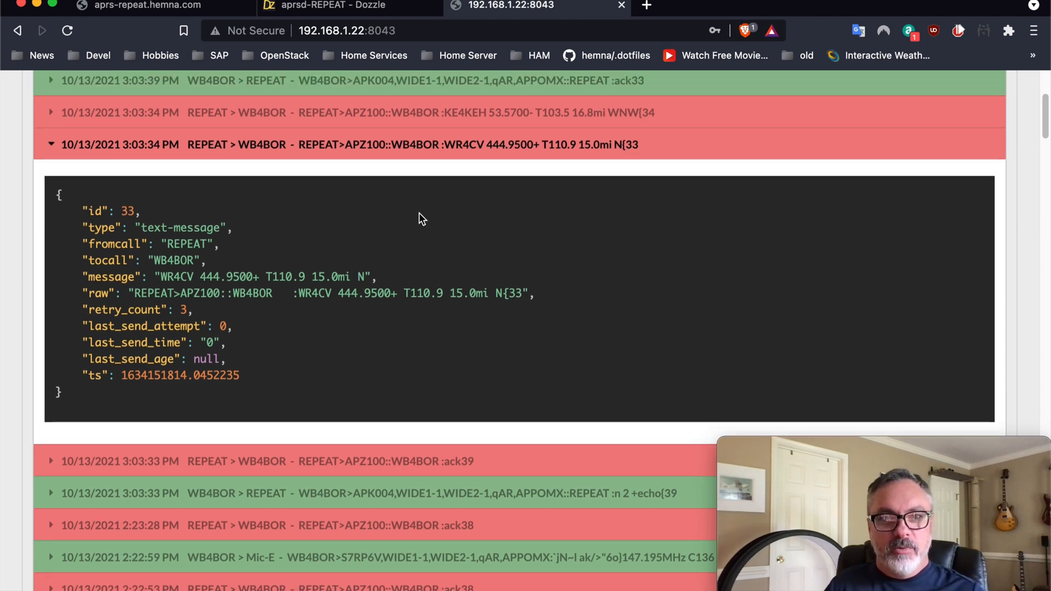
mouse_move(73, 129)
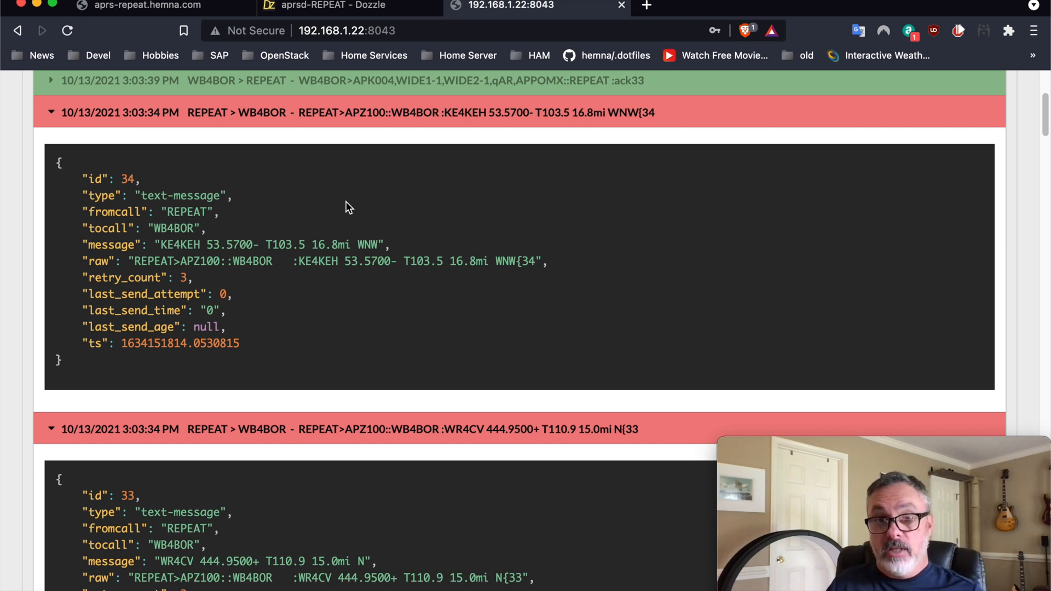
mouse_move(149, 160)
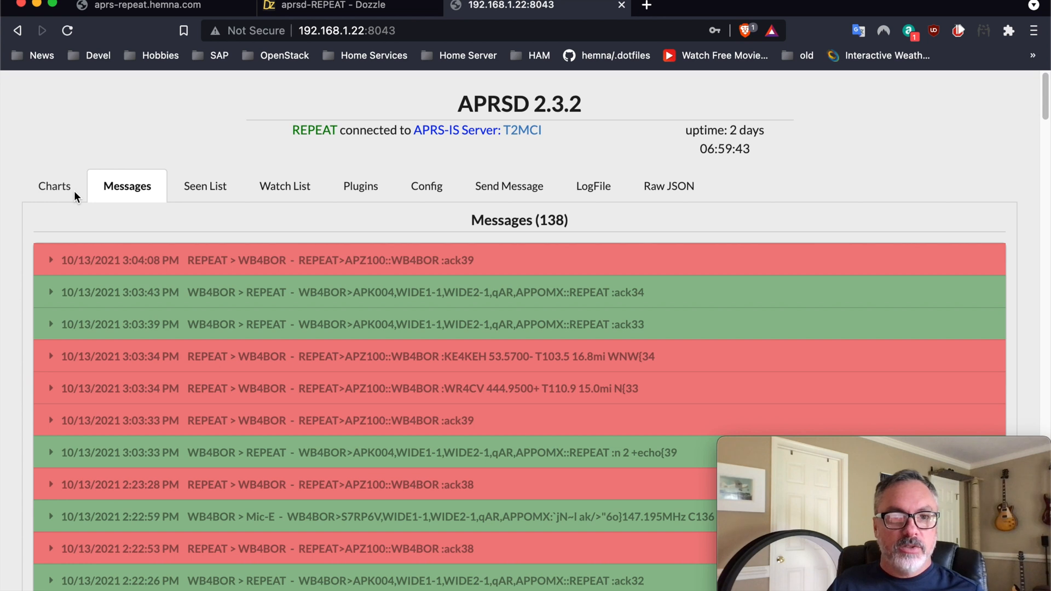
mouse_move(124, 240)
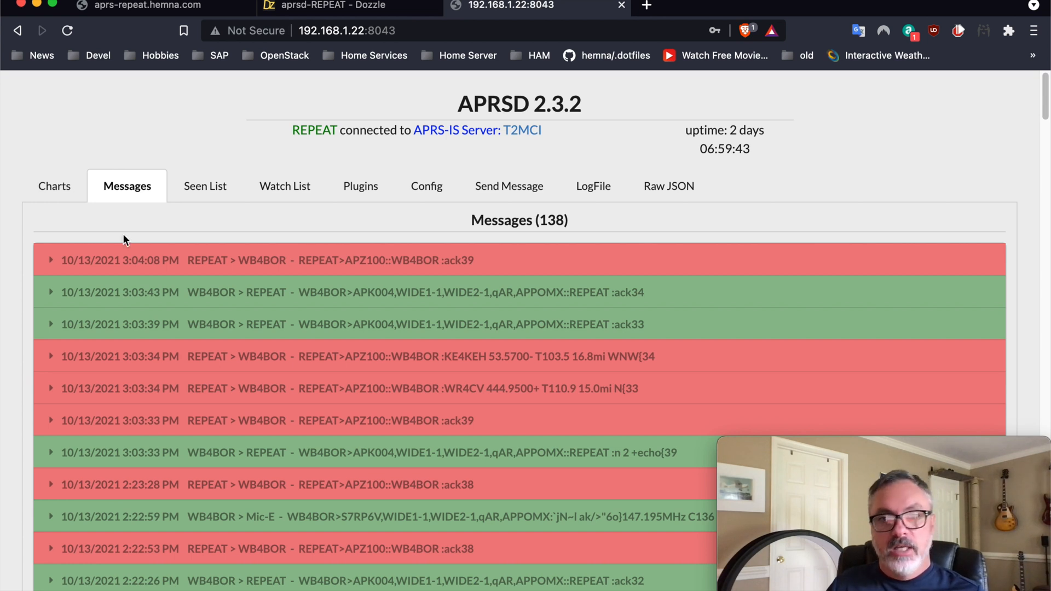
mouse_move(148, 151)
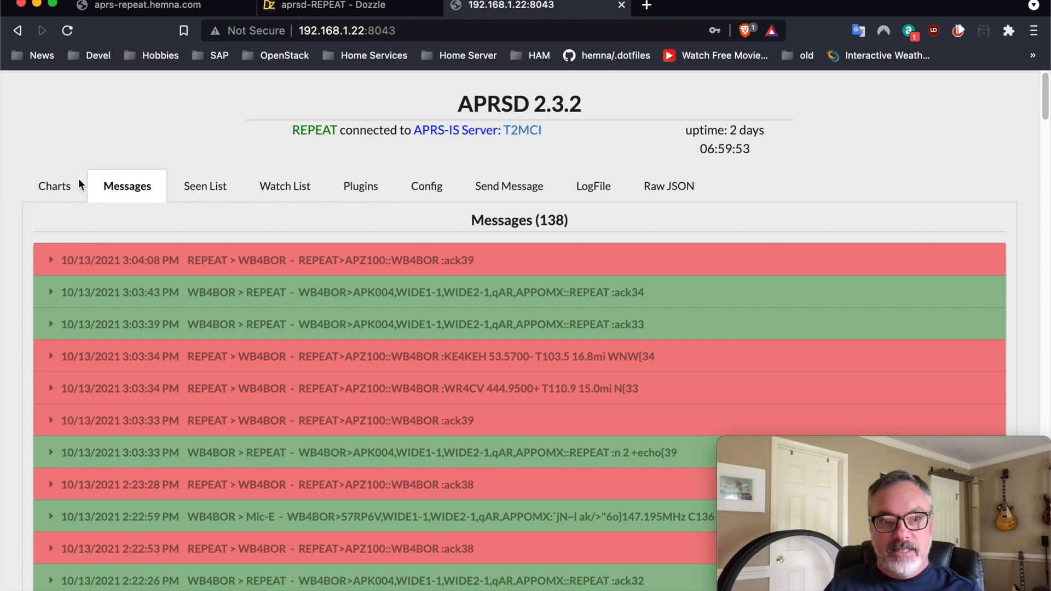
Display the charts of packets and messages sent and received over time.
click(53, 186)
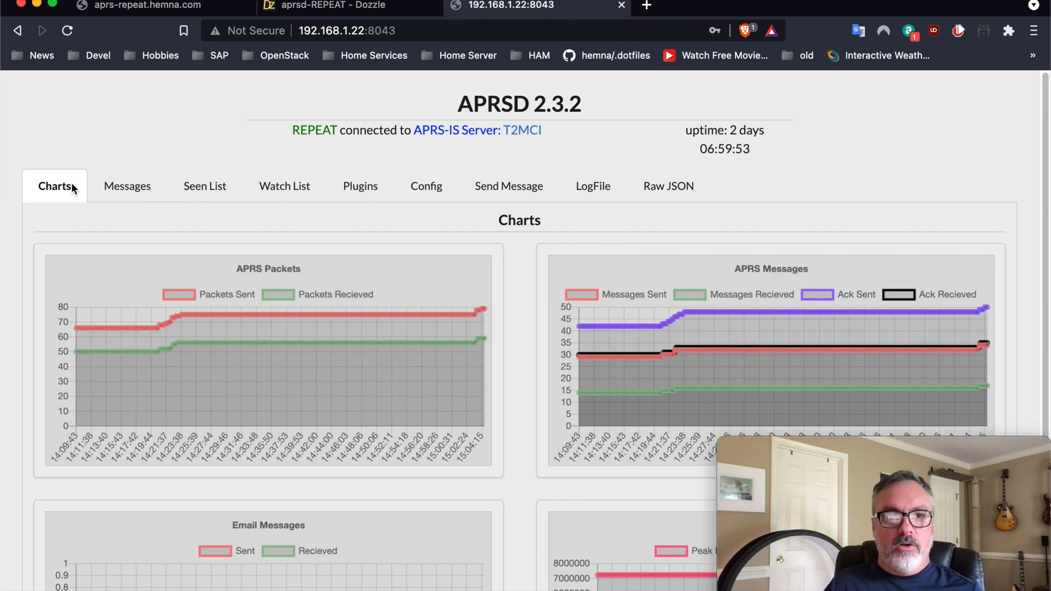
mouse_move(94, 132)
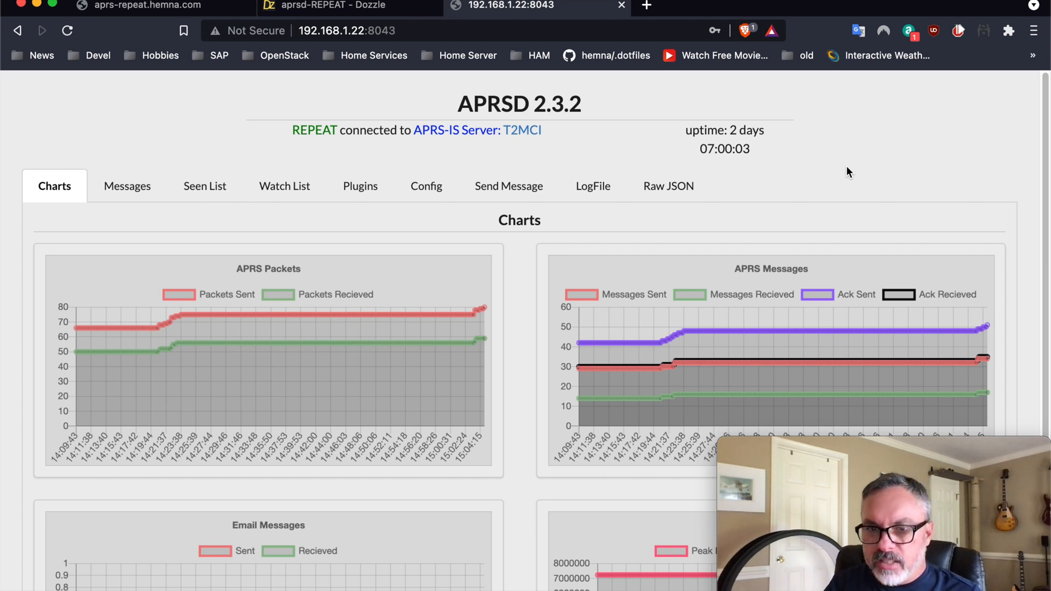
mouse_move(851, 333)
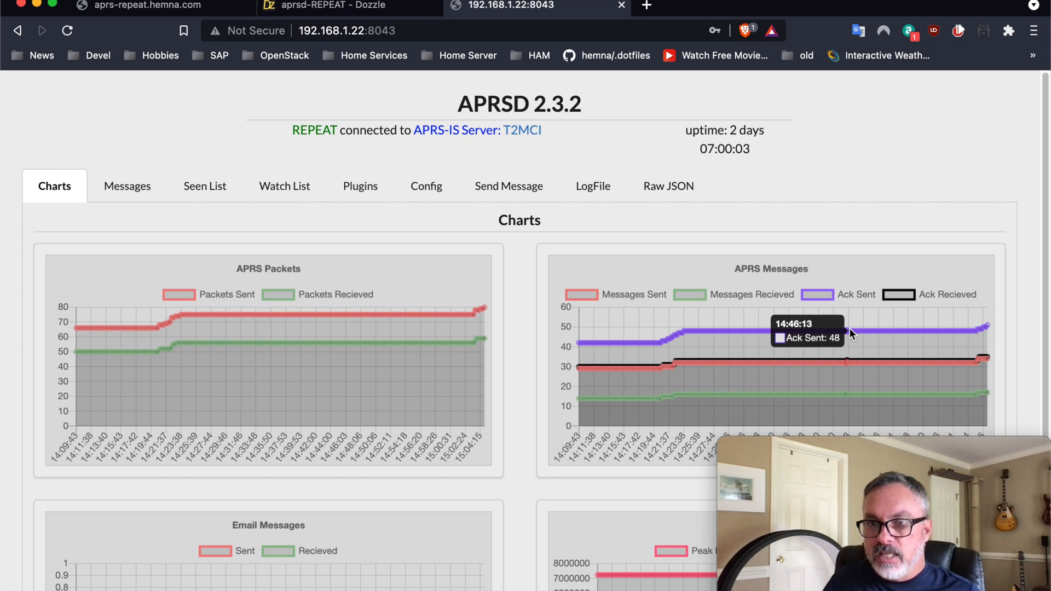
mouse_move(990, 330)
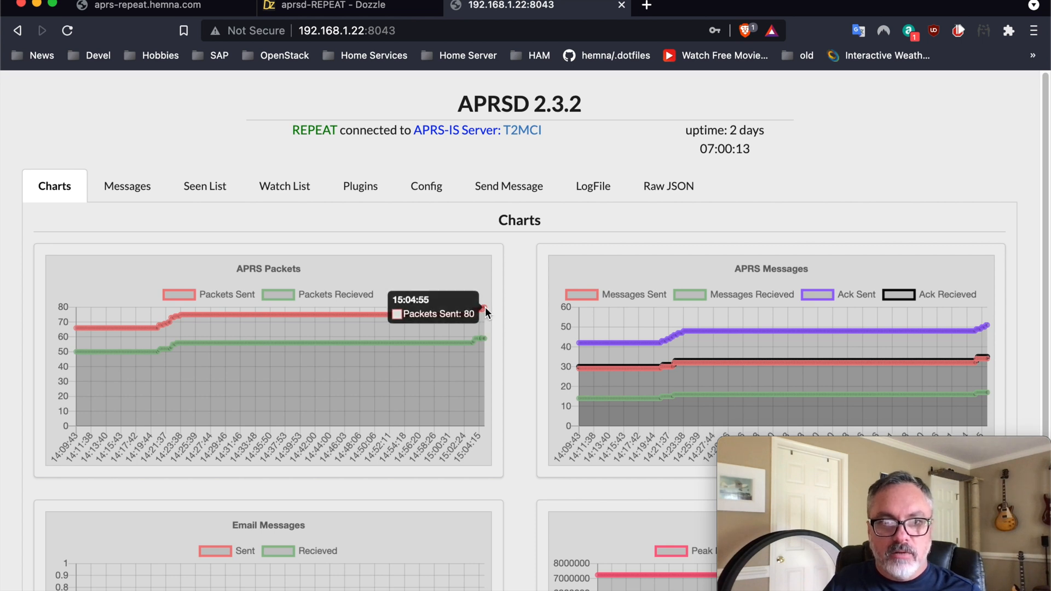
mouse_move(885, 372)
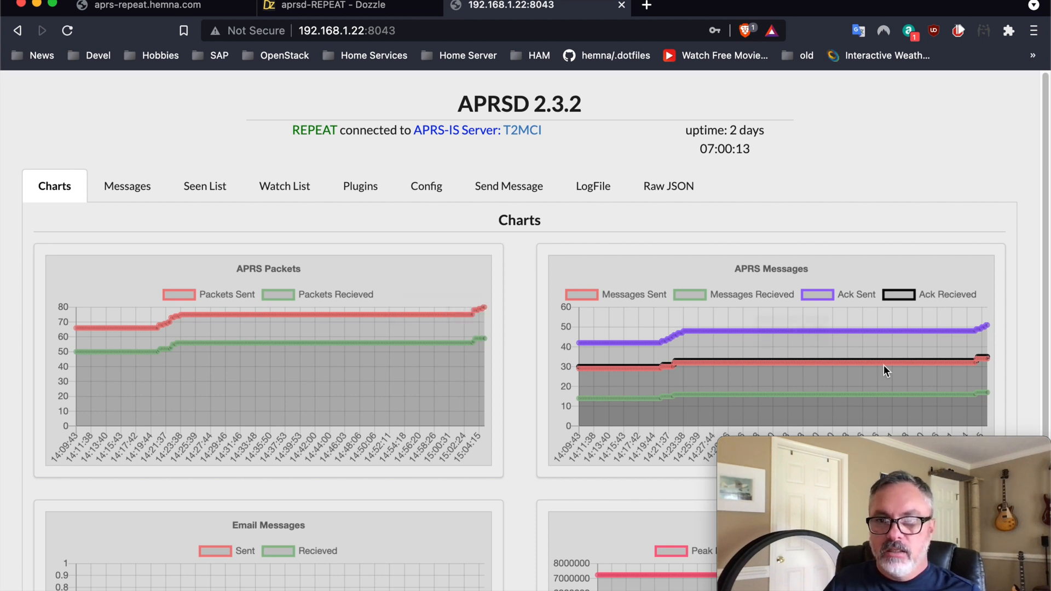
mouse_move(985, 365)
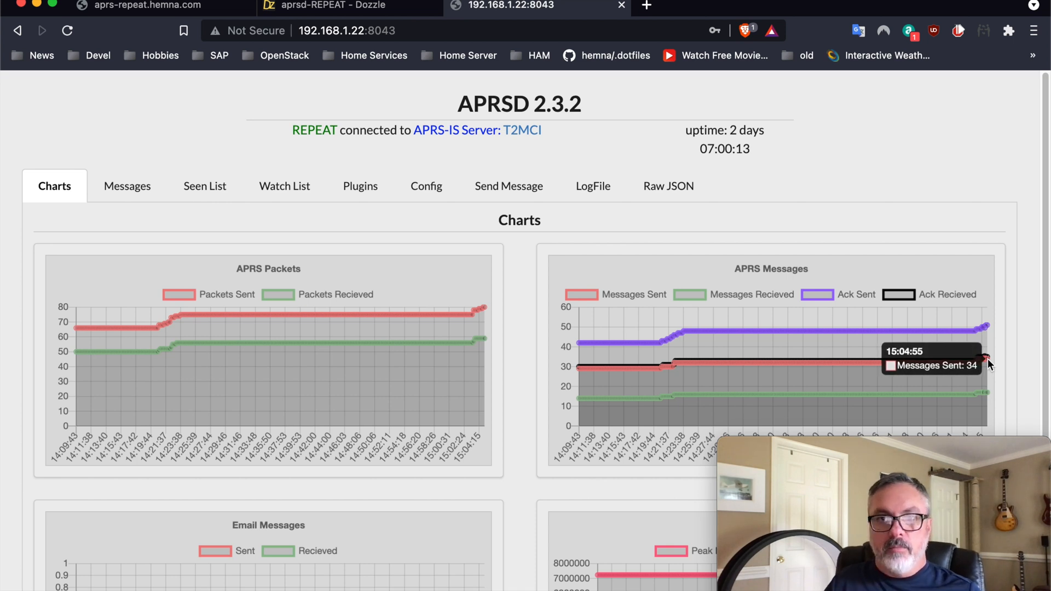
mouse_move(217, 219)
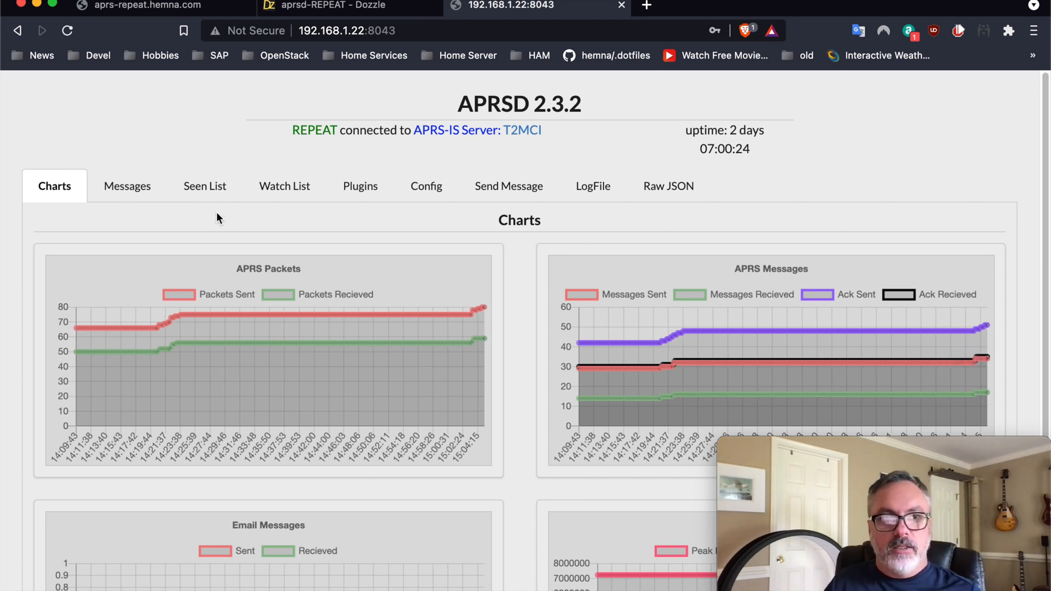
Review the seen-callsign list, the four loaded plugins, and the Send Message form.
click(205, 186)
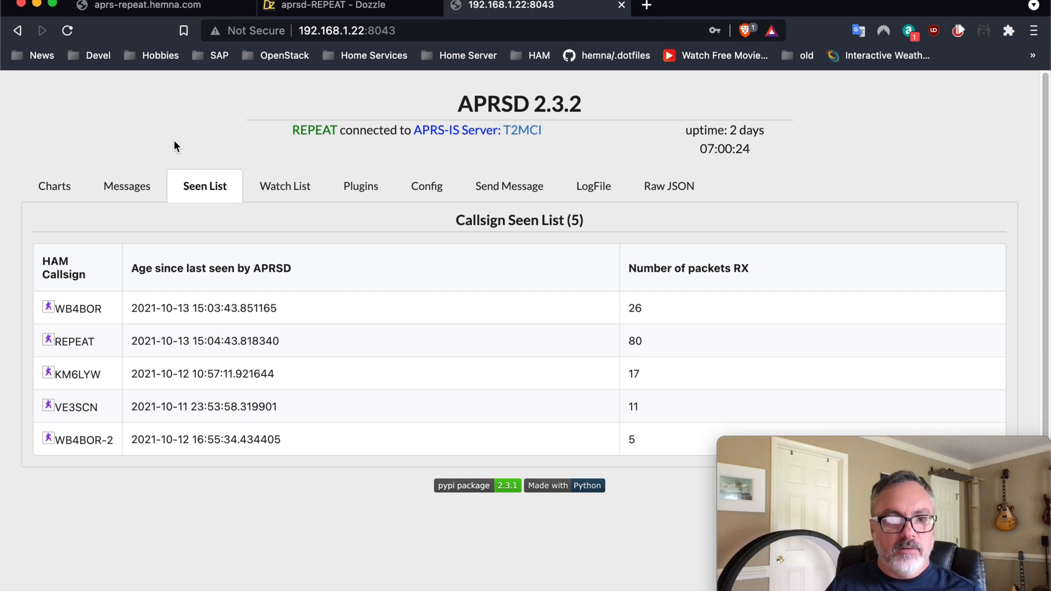
mouse_move(196, 139)
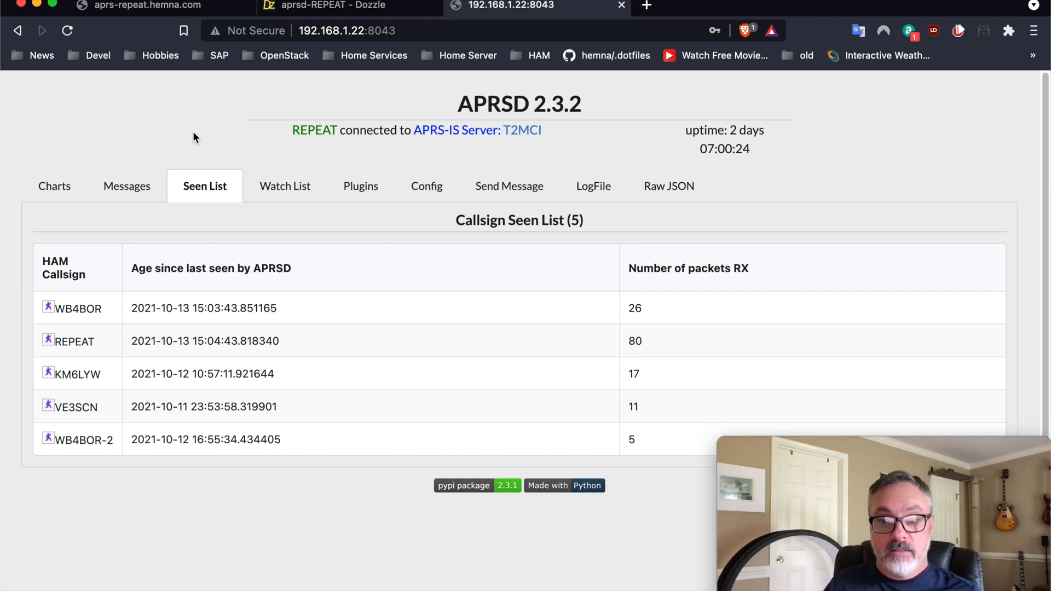
click(360, 186)
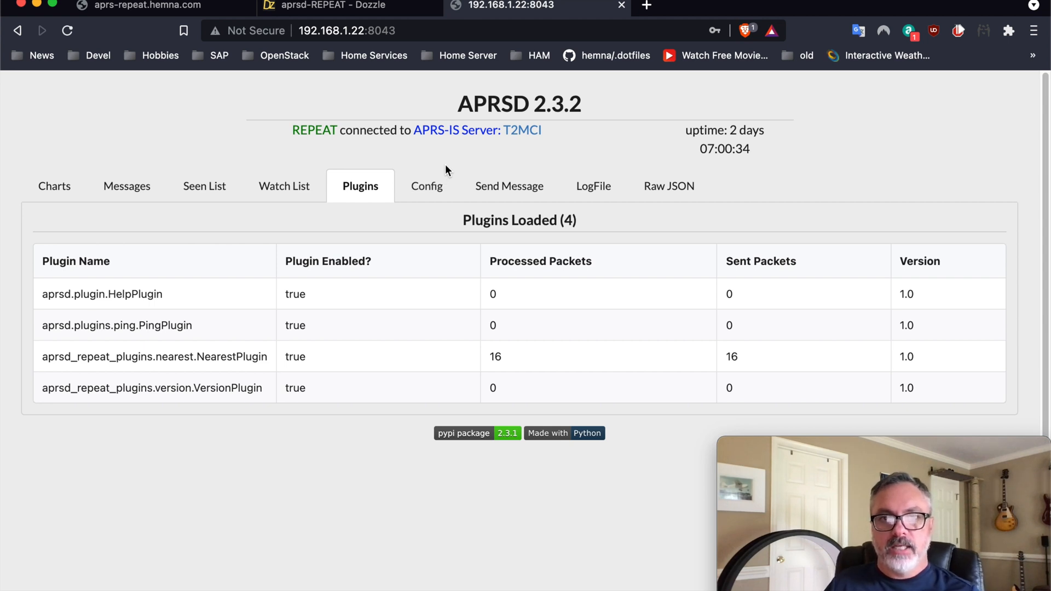
click(509, 187)
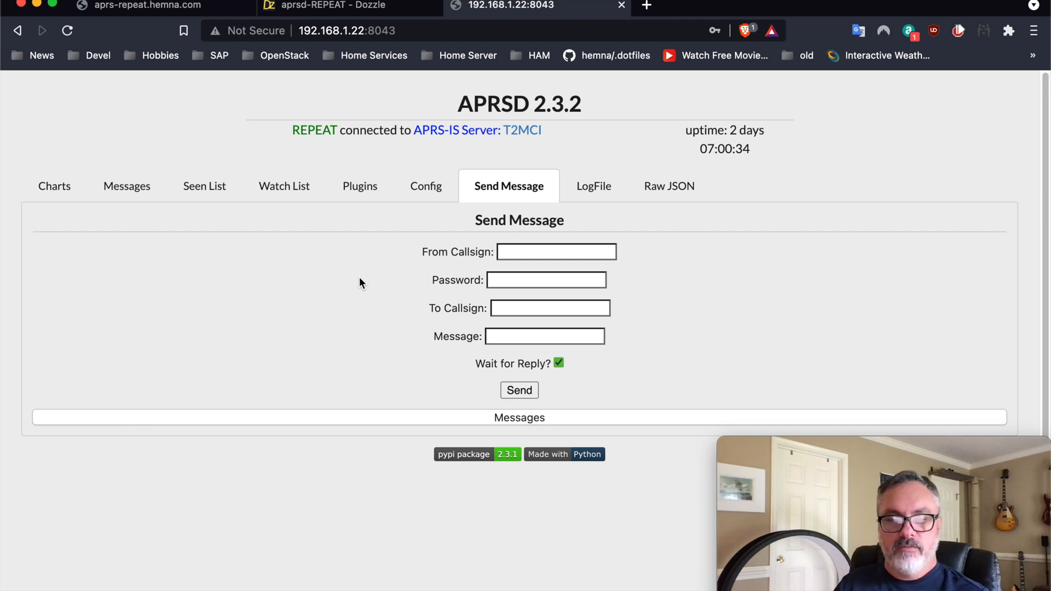
mouse_move(321, 269)
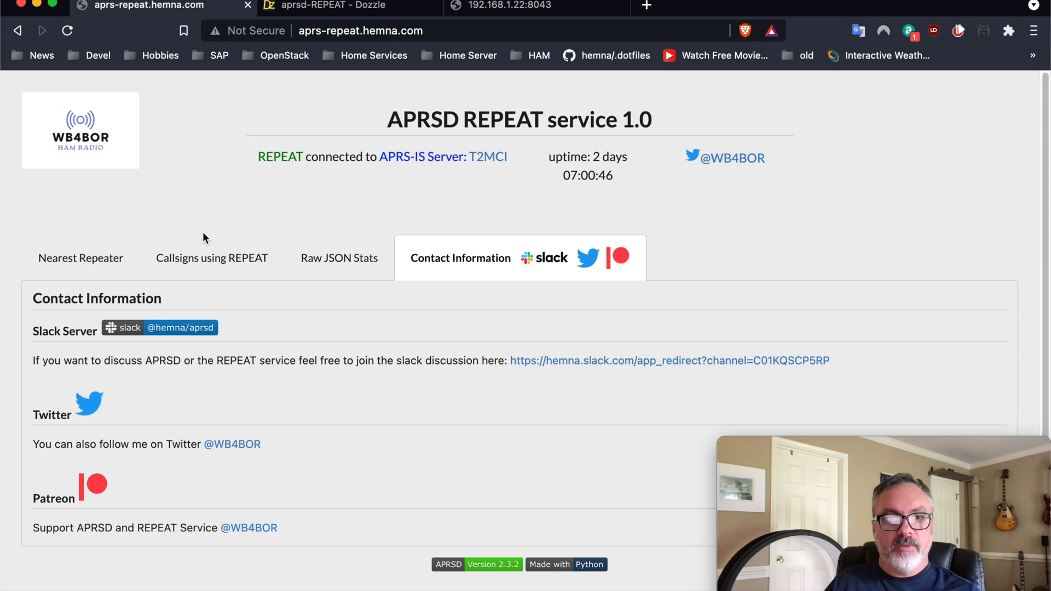
View the four-callsign usage list, then return to the Nearest Repeater welcome page.
click(211, 258)
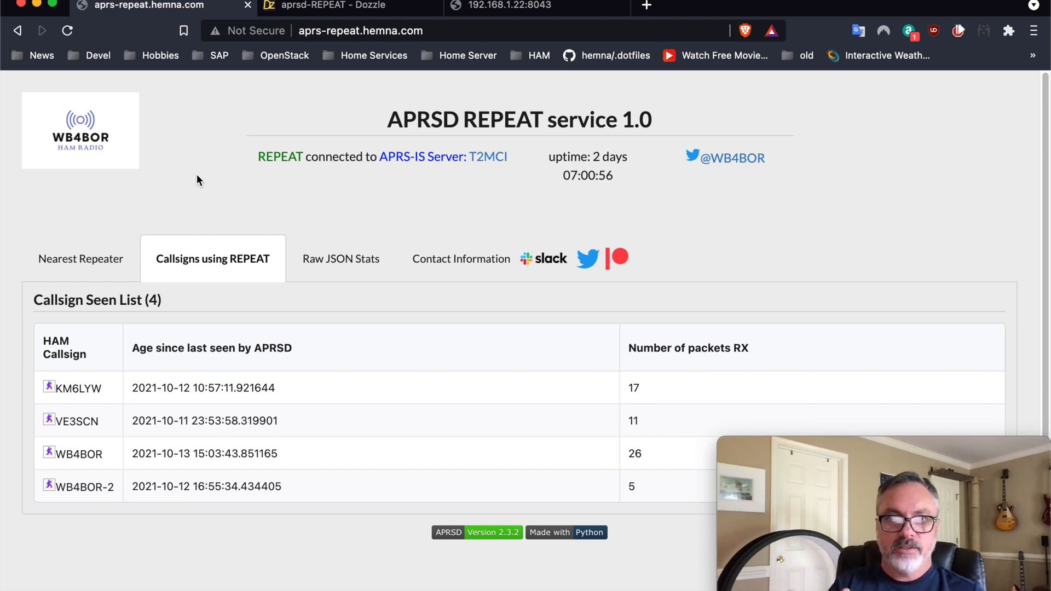
mouse_move(598, 151)
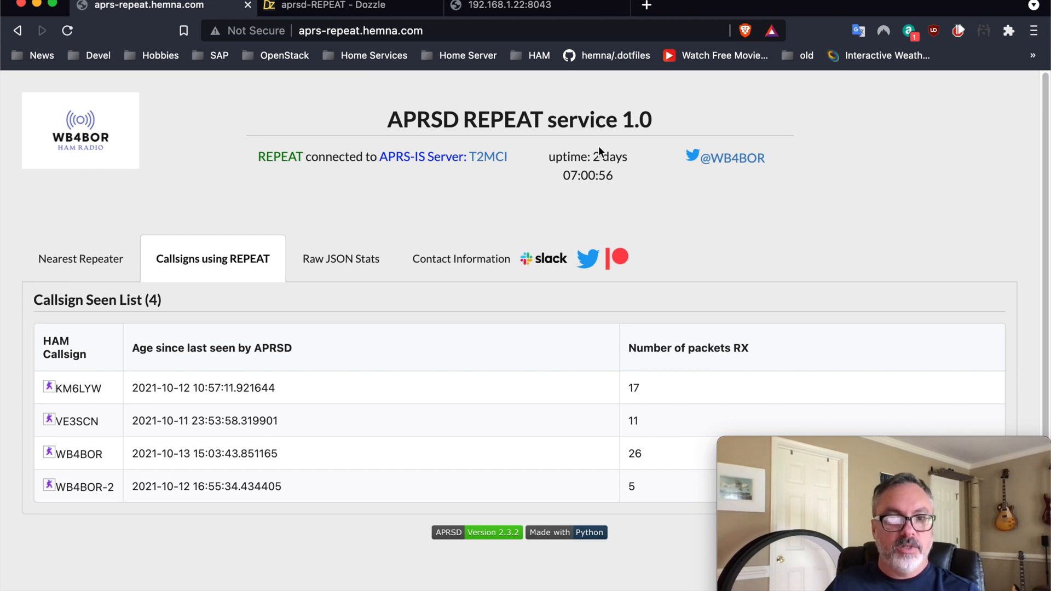
click(80, 258)
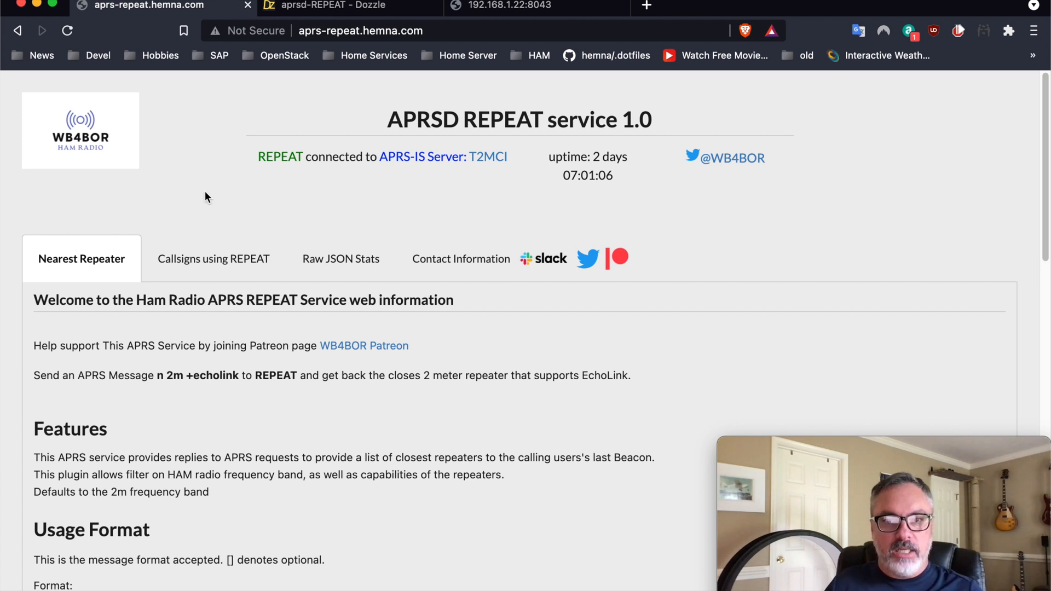
Show the Contact Information page with the Slack, Twitter and Patreon links.
click(461, 258)
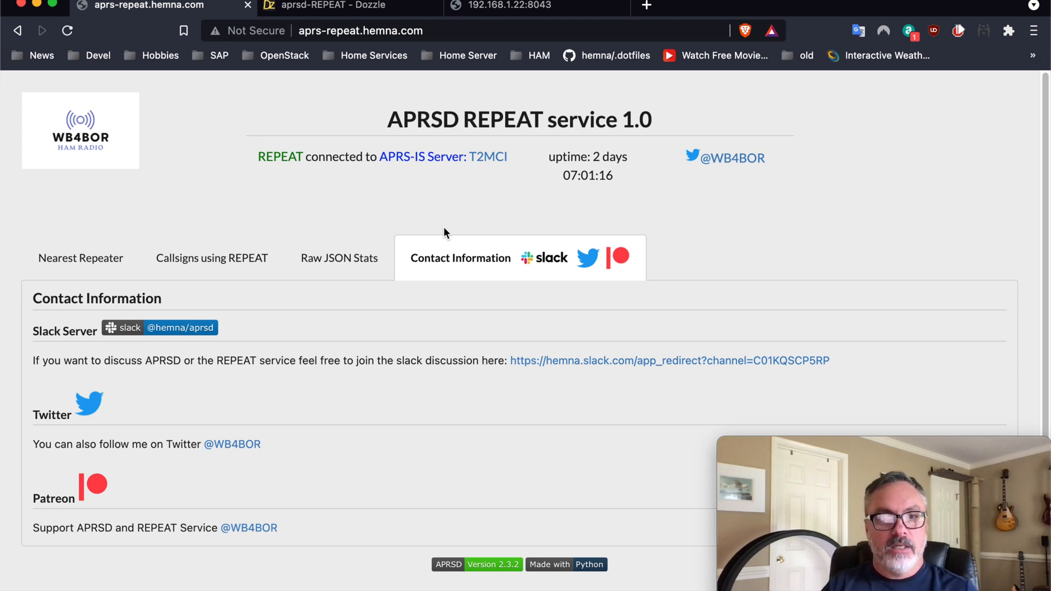
mouse_move(318, 321)
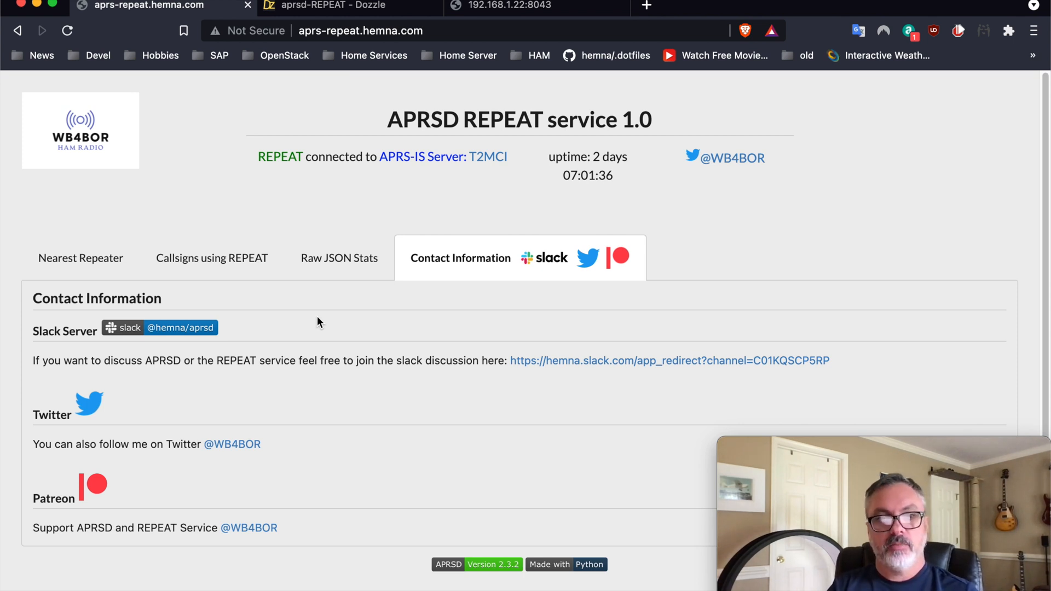
mouse_move(354, 486)
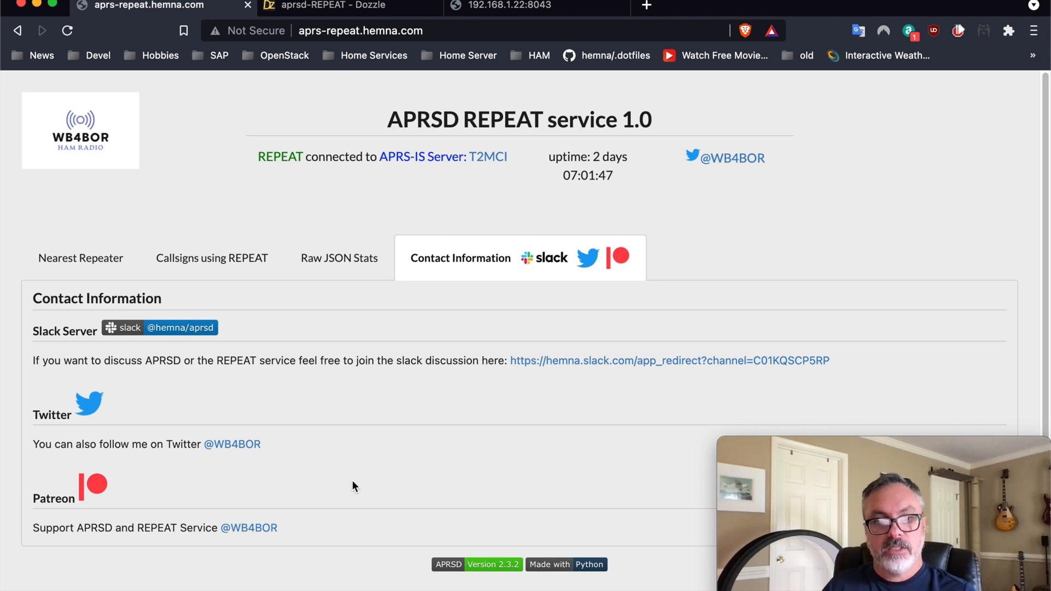
mouse_move(312, 484)
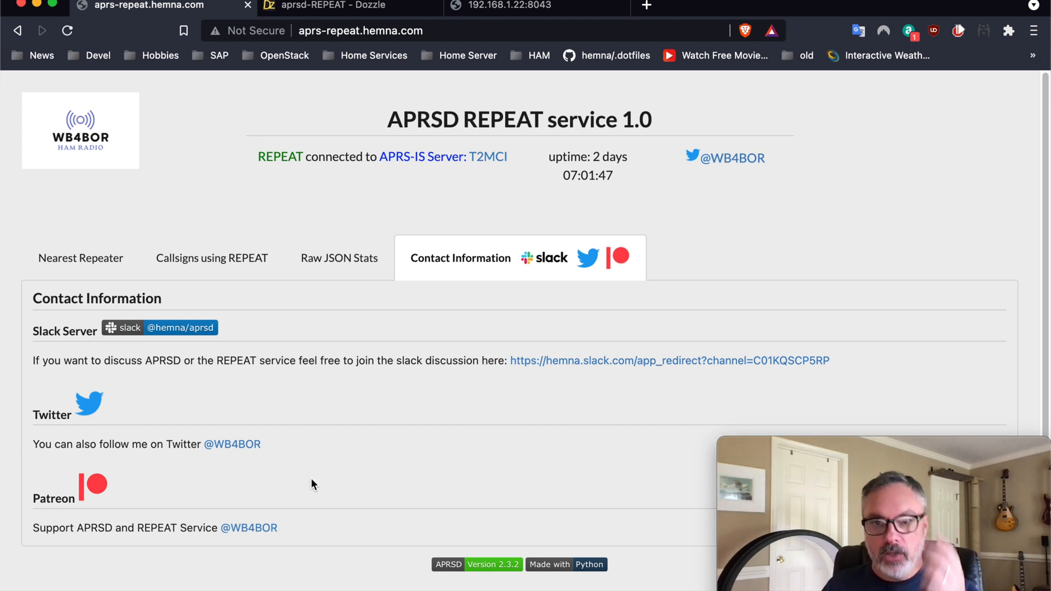